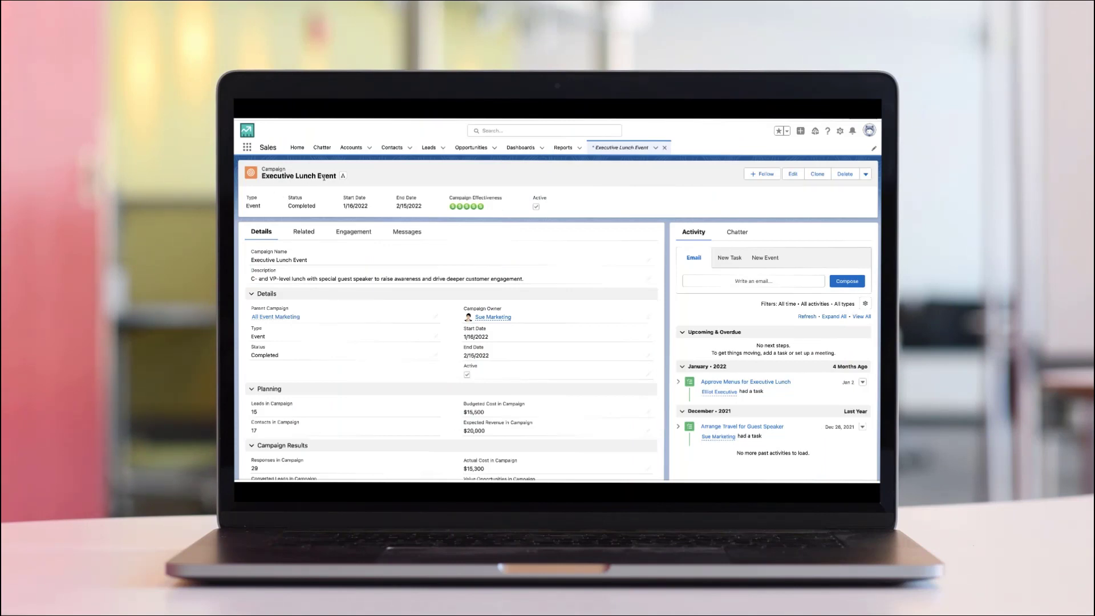
- Review the Executive Lunch Event campaign's related campaign members and details
{"action": "left_click", "coordinate": [303, 230]}
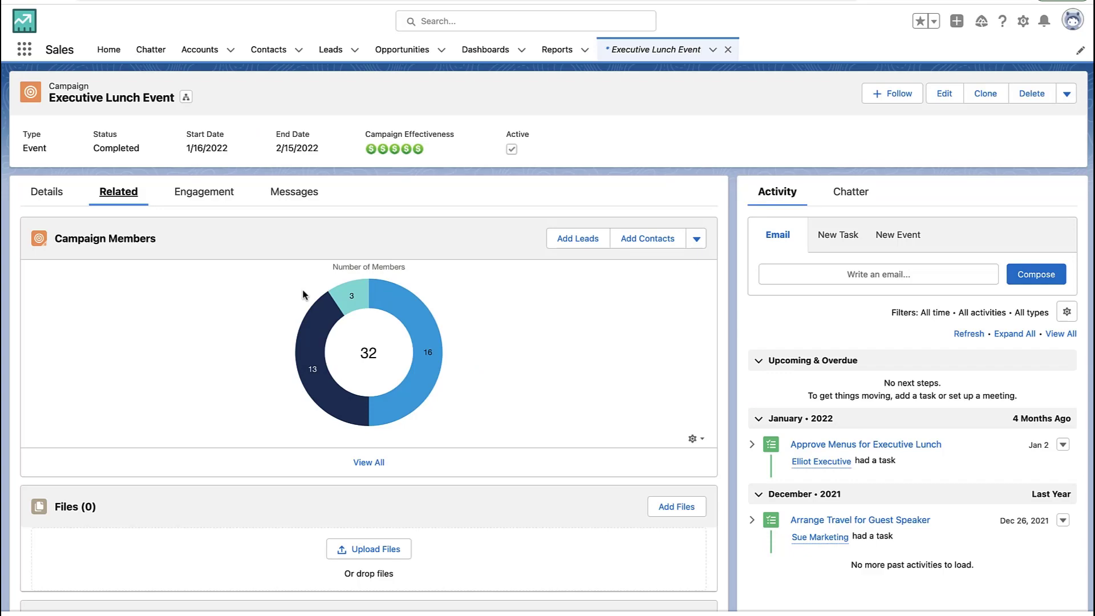
{"action": "mouse_move", "coordinate": [368, 461]}
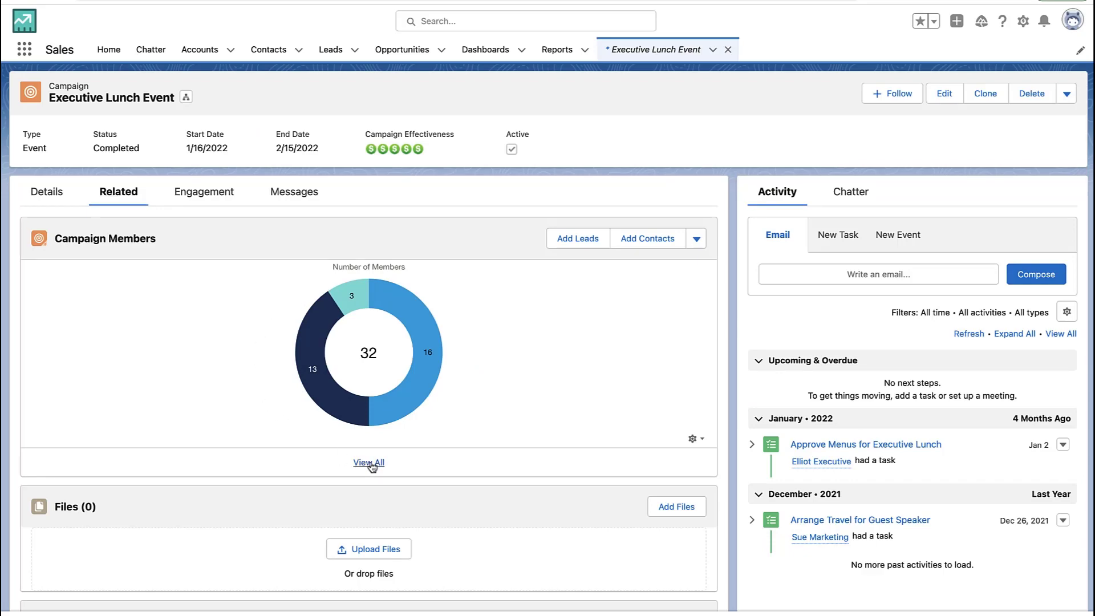
{"action": "left_click", "coordinate": [368, 462]}
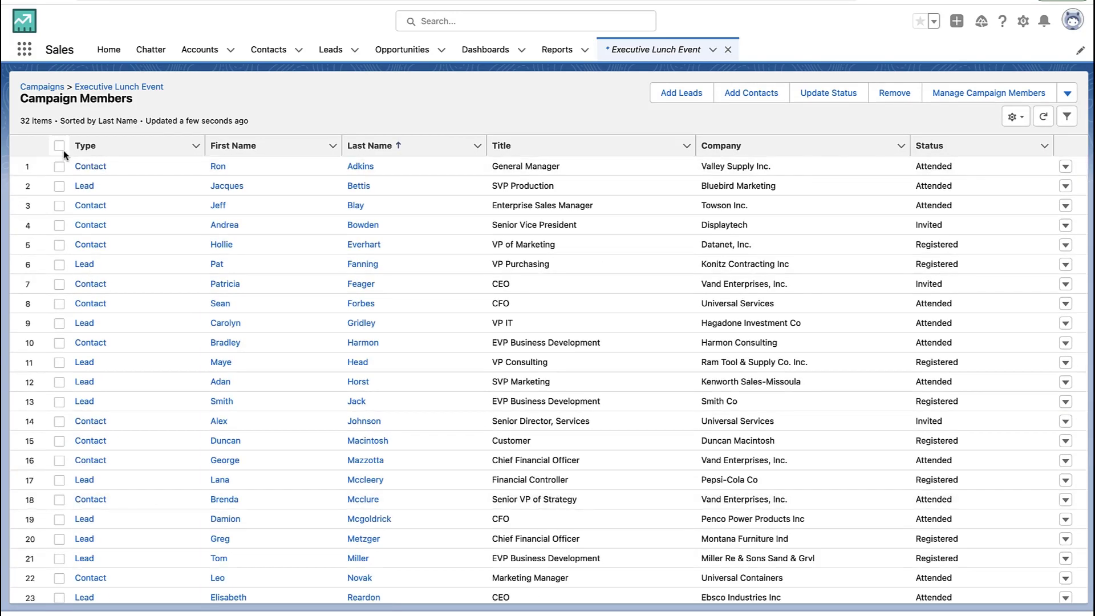
{"action": "left_click", "coordinate": [58, 145]}
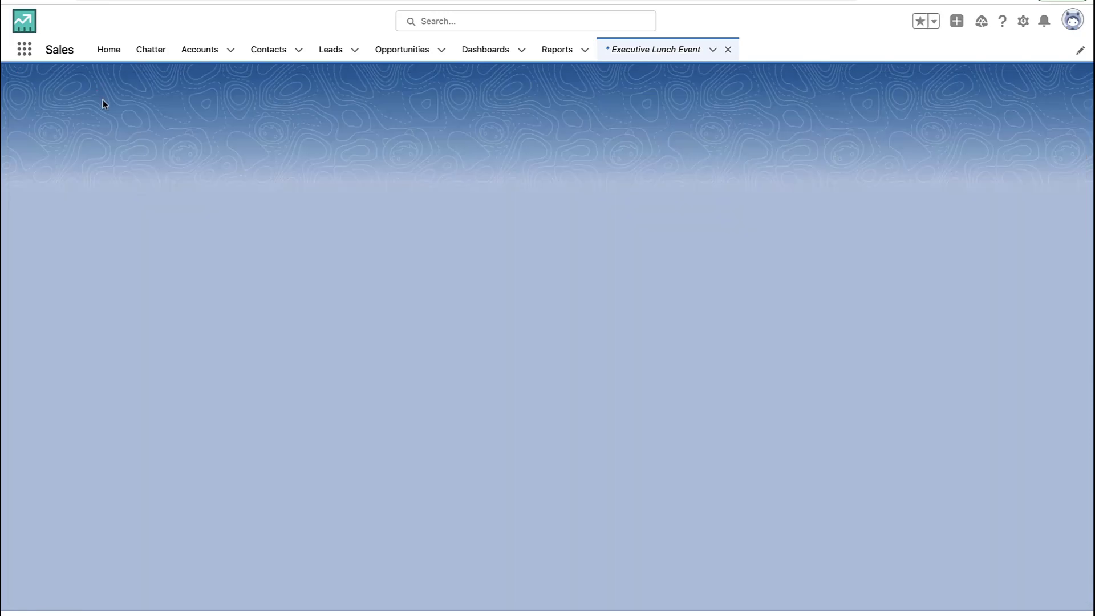
{"action": "left_click", "coordinate": [657, 50]}
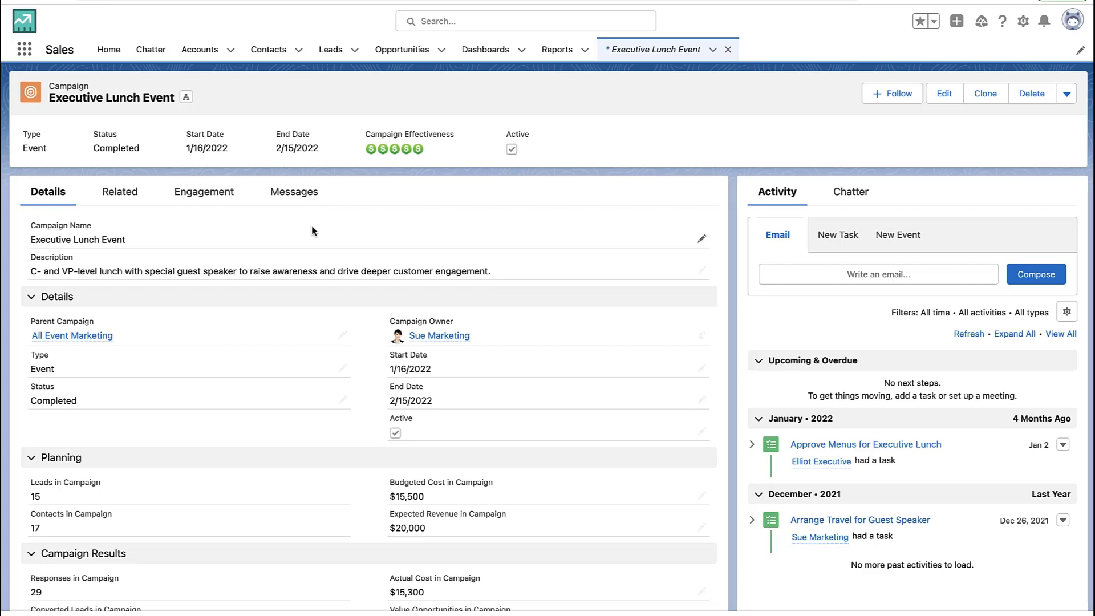
{"action": "mouse_move", "coordinate": [845, 141]}
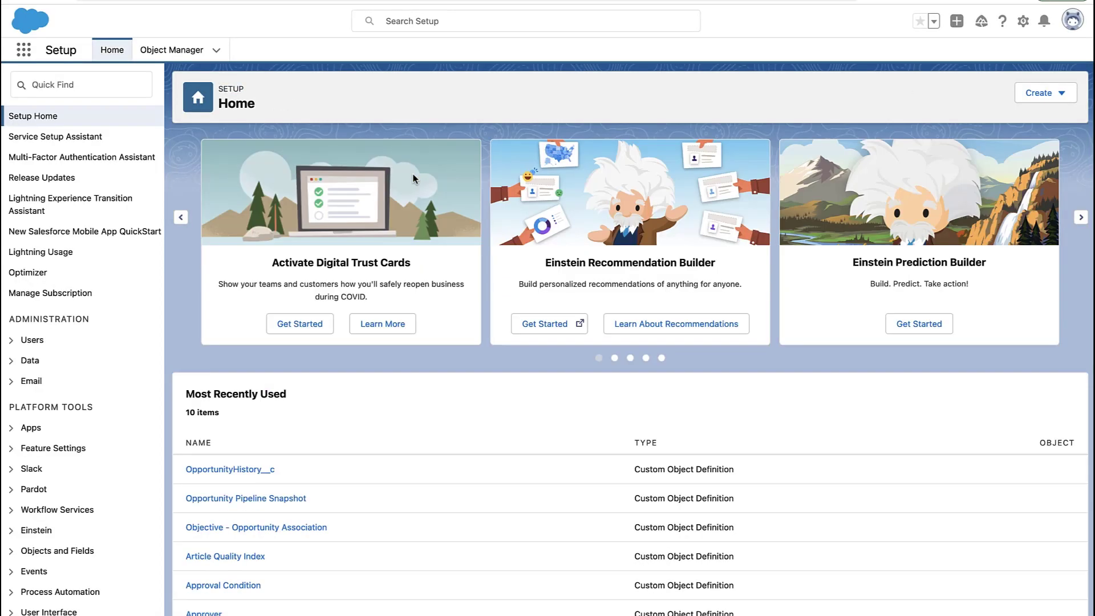
- Search Setup Quick Find for 'flow' and open Flows under Process Automation
{"action": "left_click", "coordinate": [80, 84]}
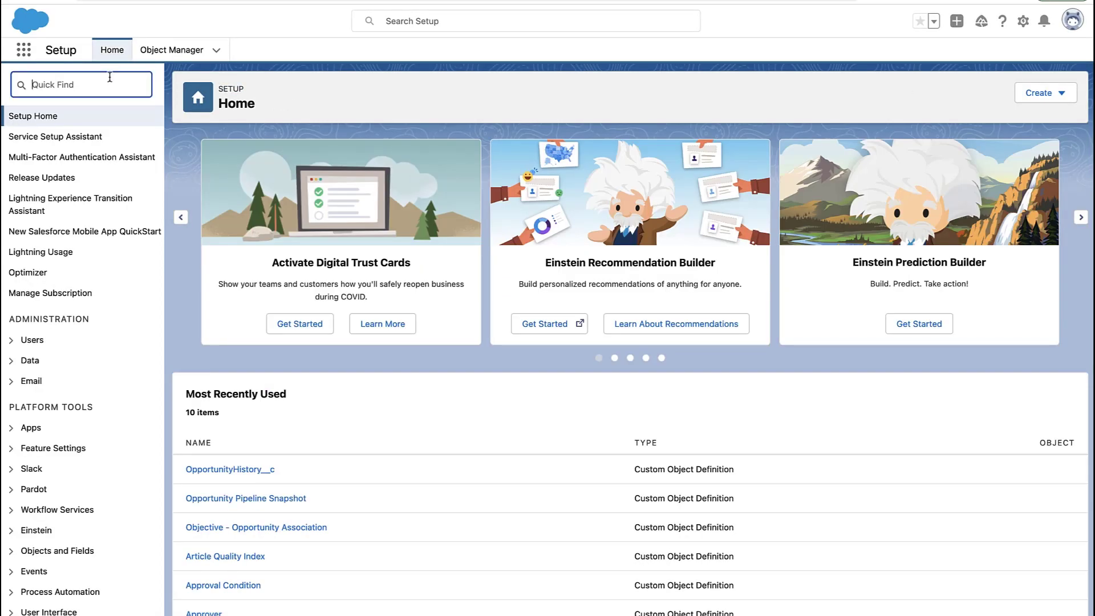
{"action": "type", "text": "flow"}
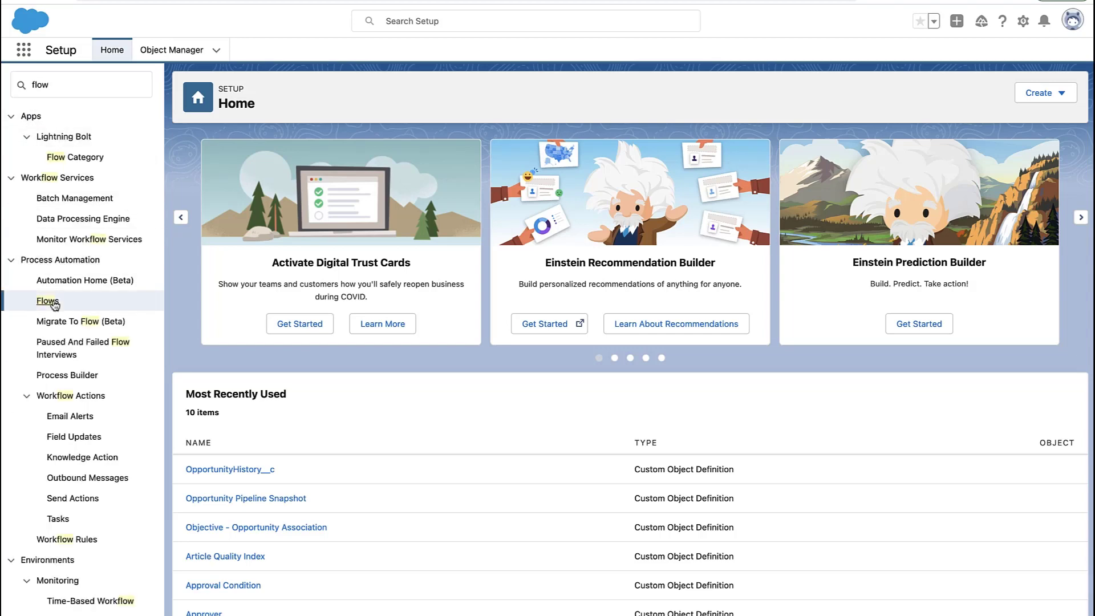
{"action": "left_click", "coordinate": [47, 300]}
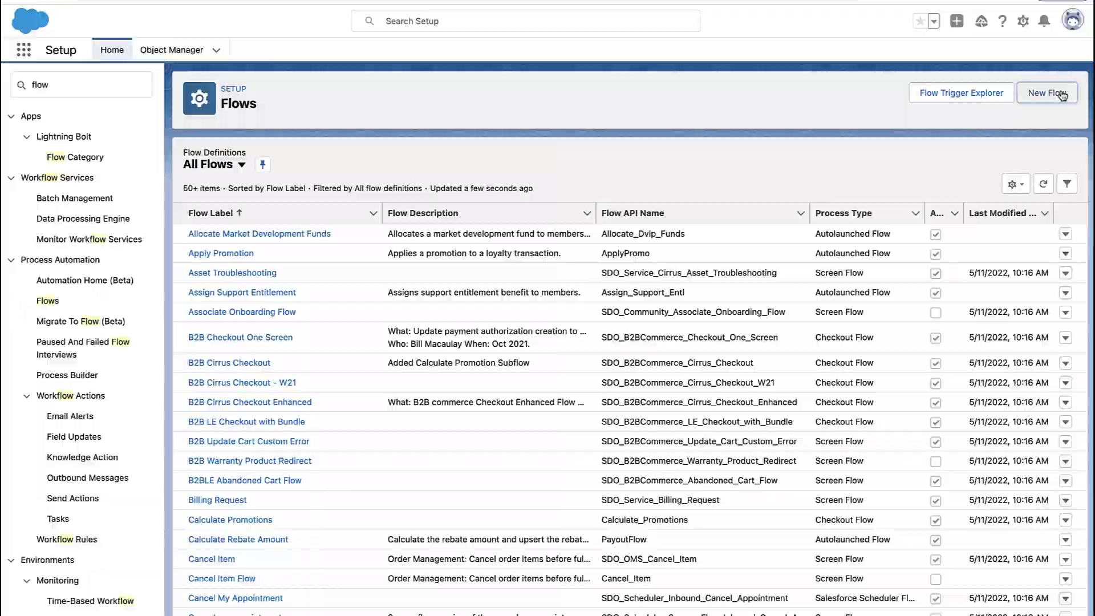
- Create a new Screen Flow from the New Flow dialog
{"action": "left_click", "coordinate": [1047, 92]}
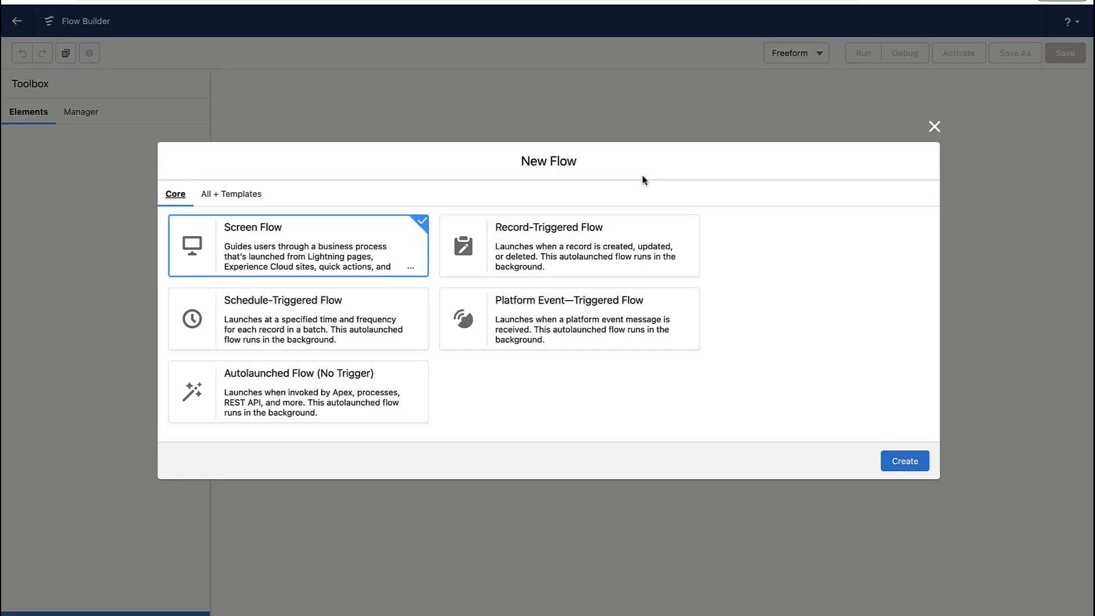
{"action": "mouse_move", "coordinate": [347, 239]}
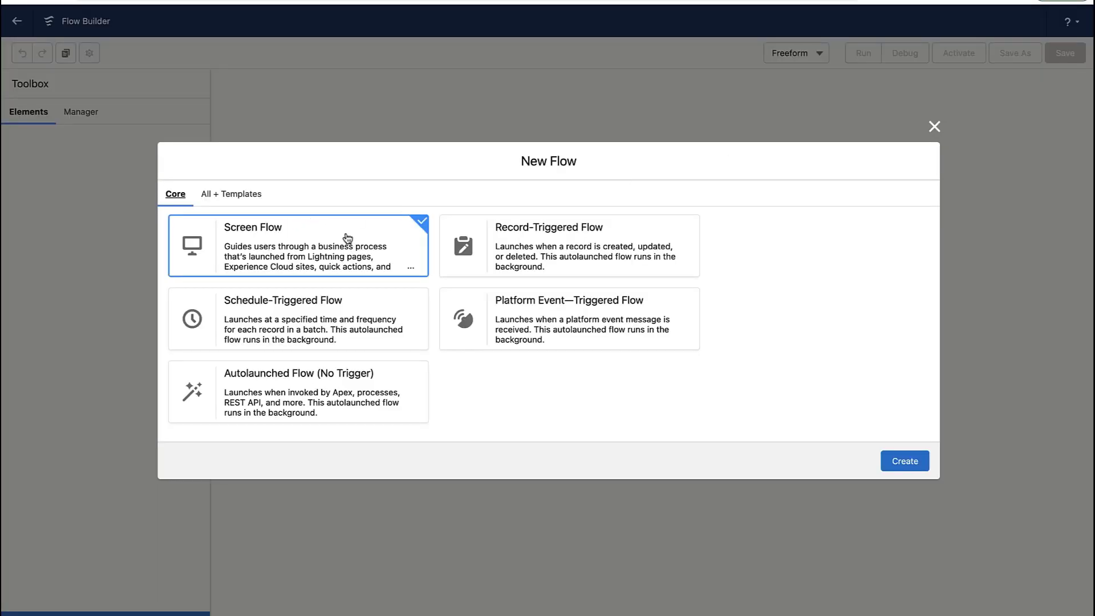
{"action": "mouse_move", "coordinate": [464, 249]}
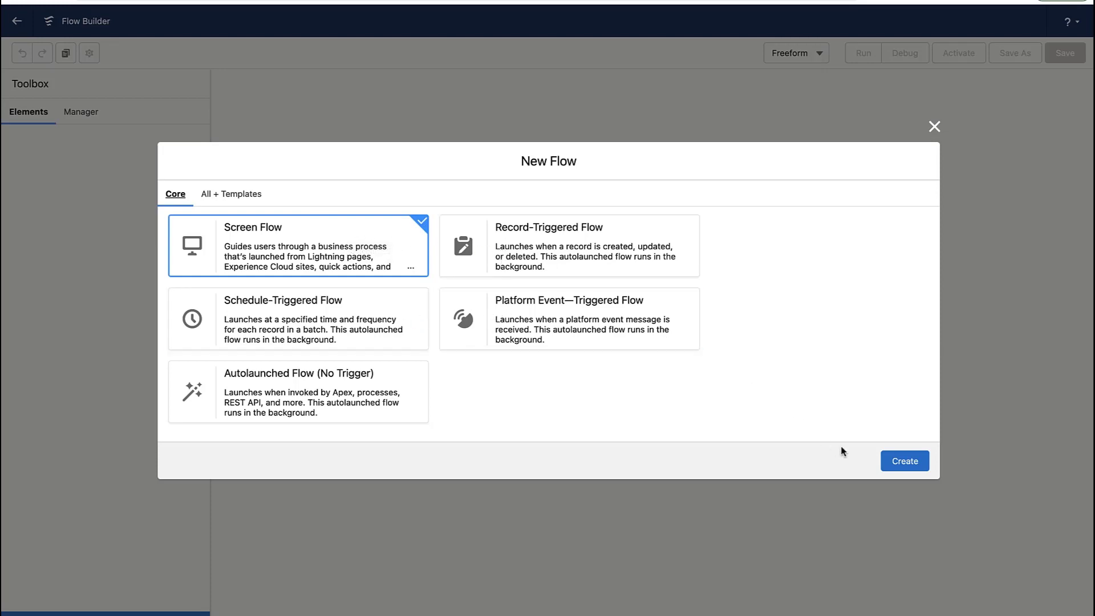
{"action": "left_click", "coordinate": [903, 461]}
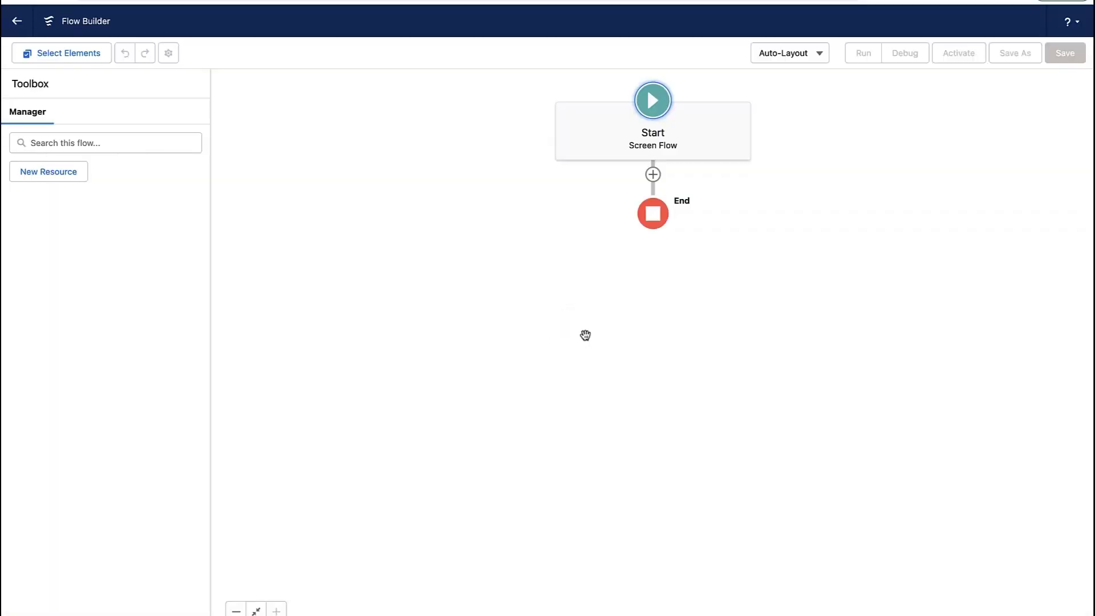
- Add a new variable resource named recordId with data type Text
{"action": "left_click", "coordinate": [48, 171]}
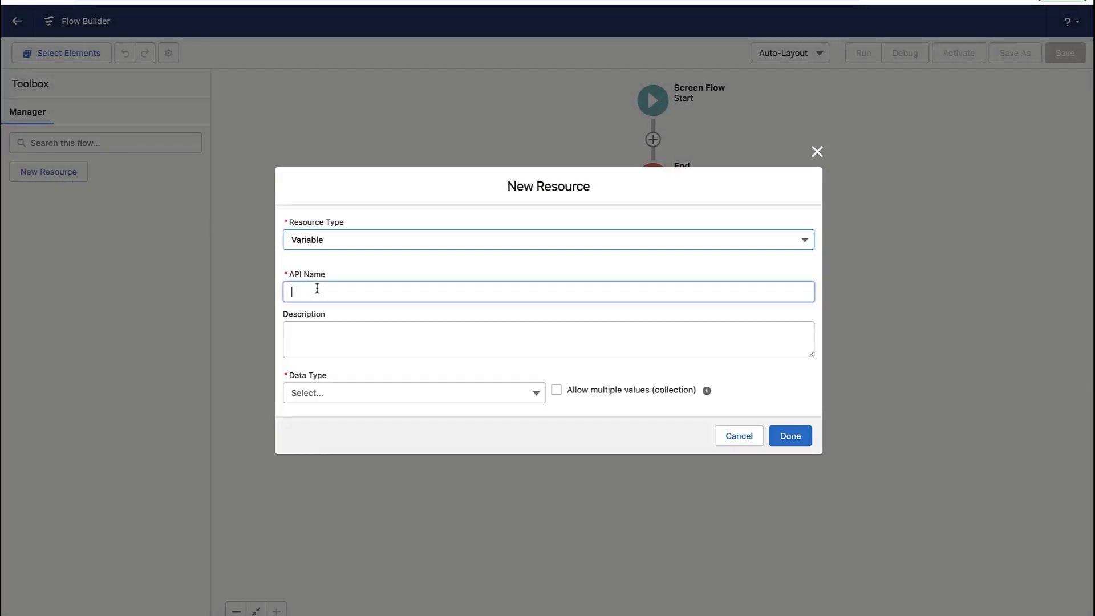
{"action": "type", "text": "recordID"}
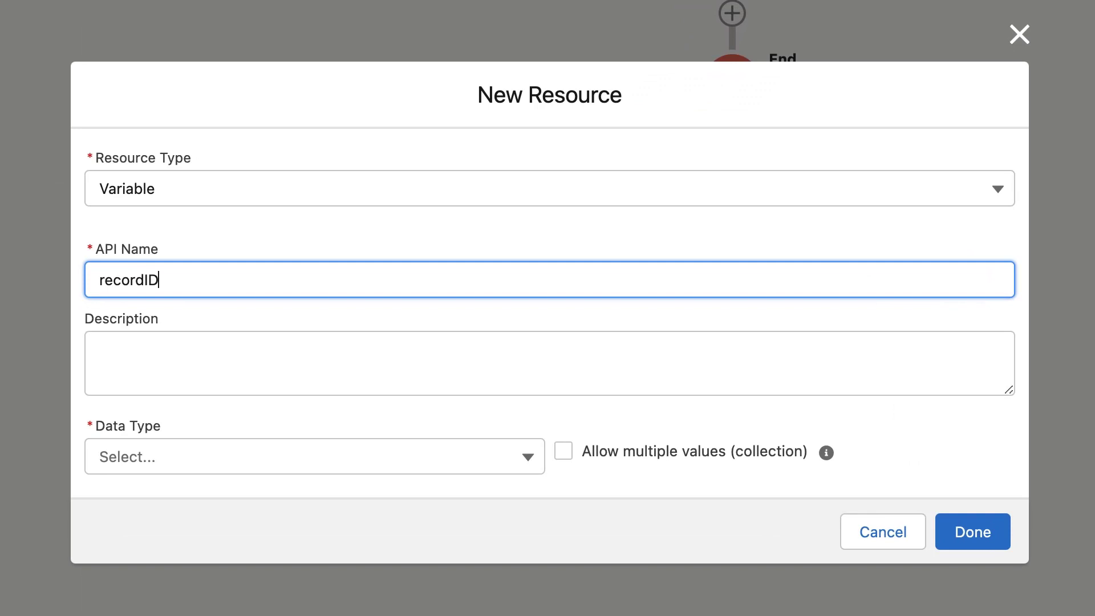
{"action": "left_click", "coordinate": [550, 363]}
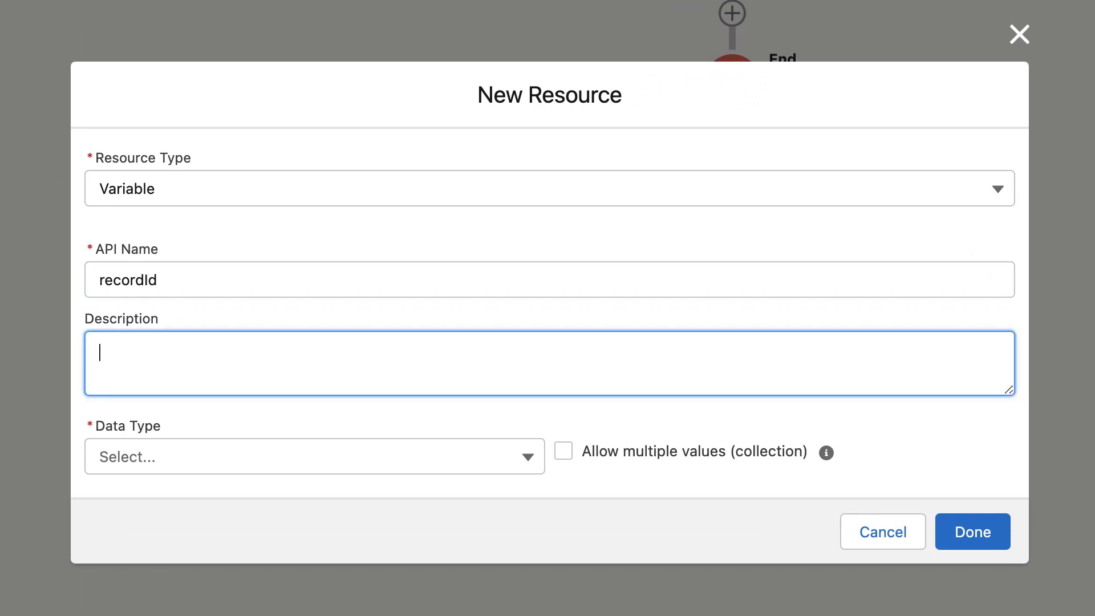
{"action": "left_click", "coordinate": [313, 457]}
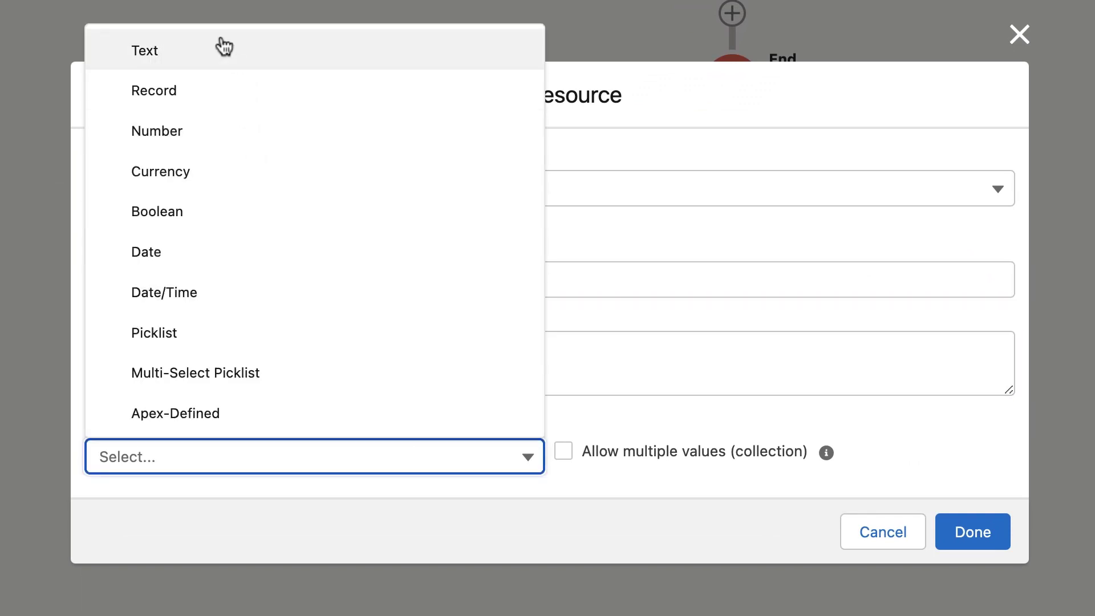
{"action": "left_click", "coordinate": [144, 50]}
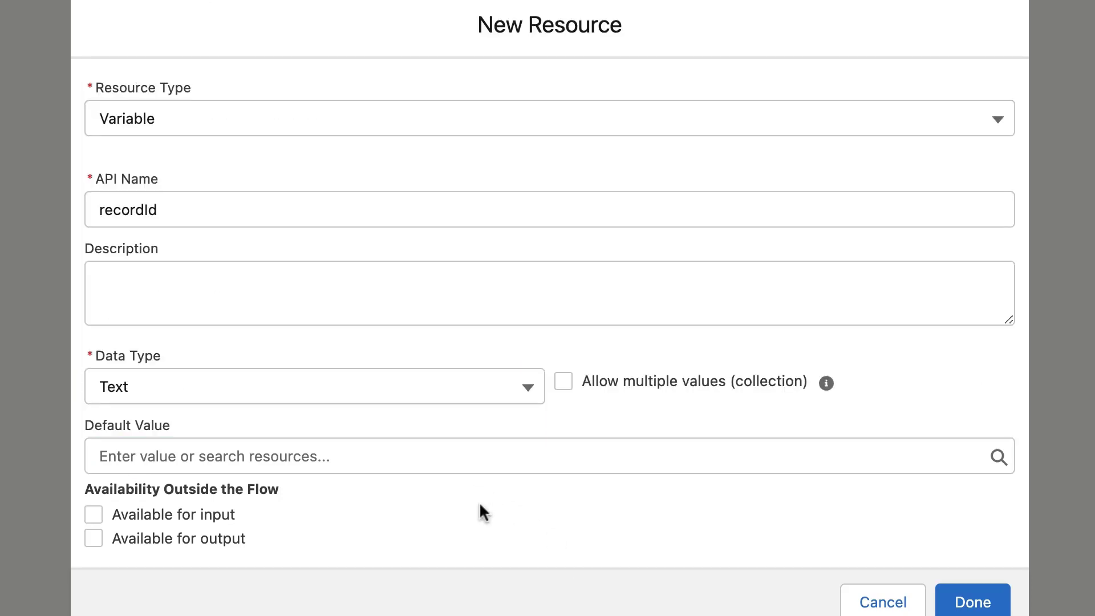
{"action": "left_click", "coordinate": [971, 601]}
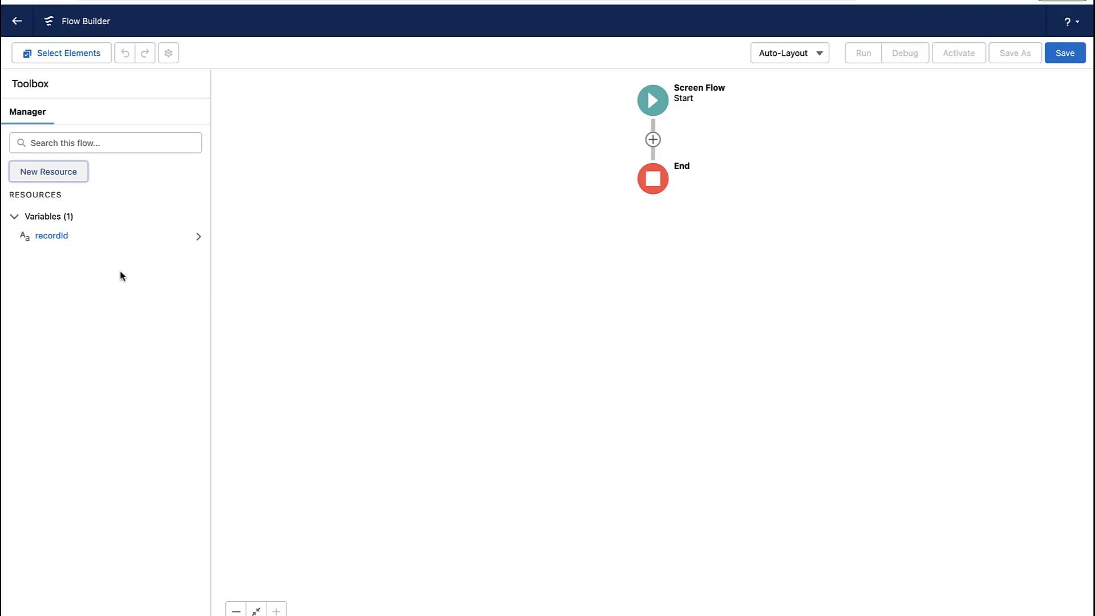
{"action": "mouse_move", "coordinate": [330, 172]}
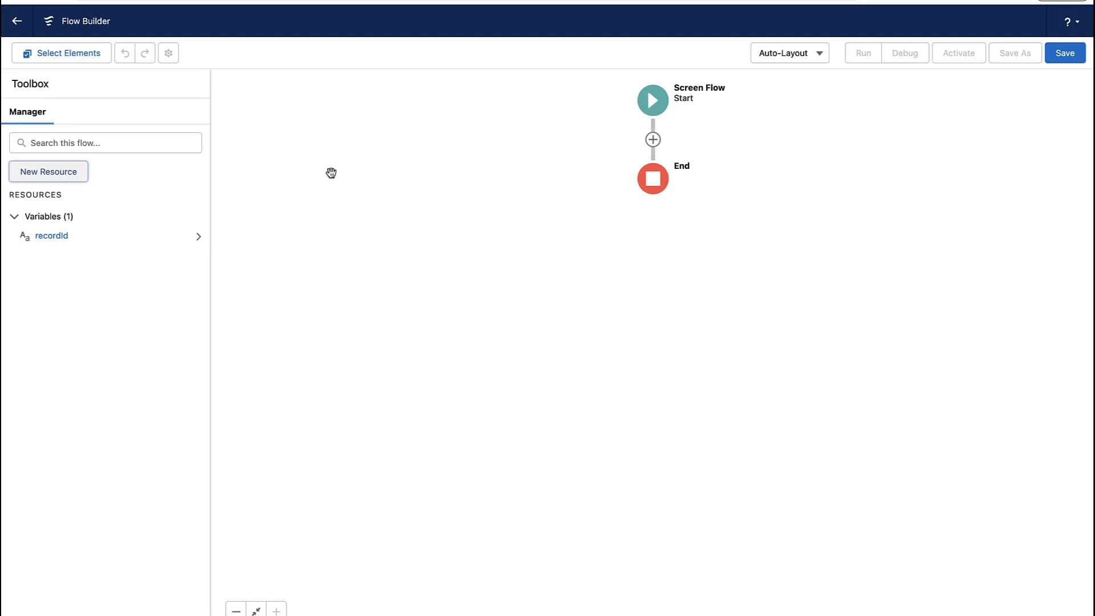
- Add a Delete Records element 'Delete Campaign Members' filtering Campaign Member records by conditions
{"action": "left_click", "coordinate": [652, 139]}
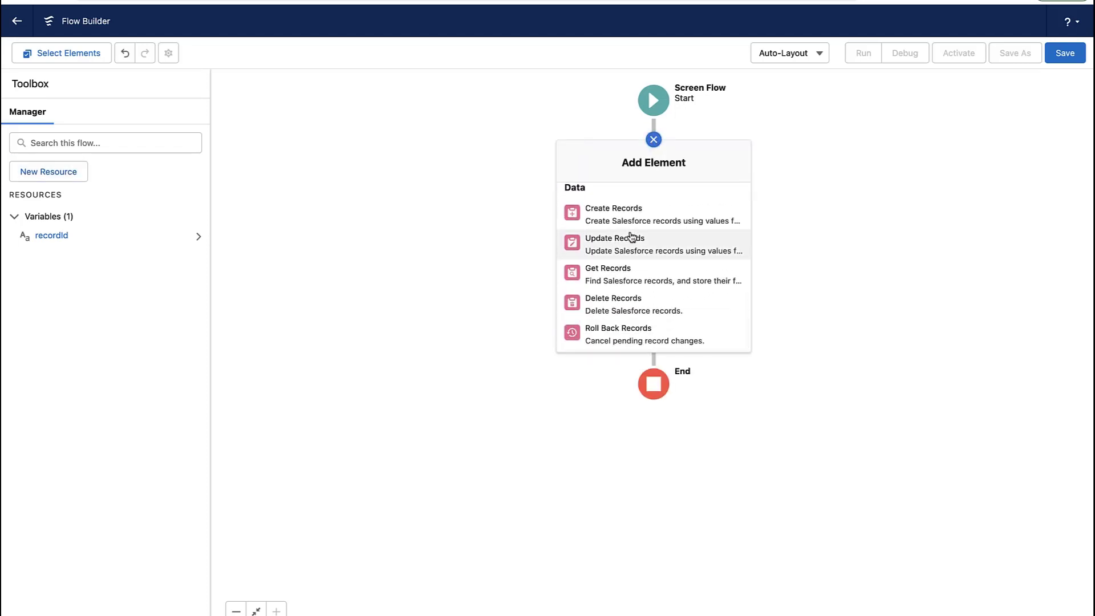
{"action": "mouse_move", "coordinate": [627, 311]}
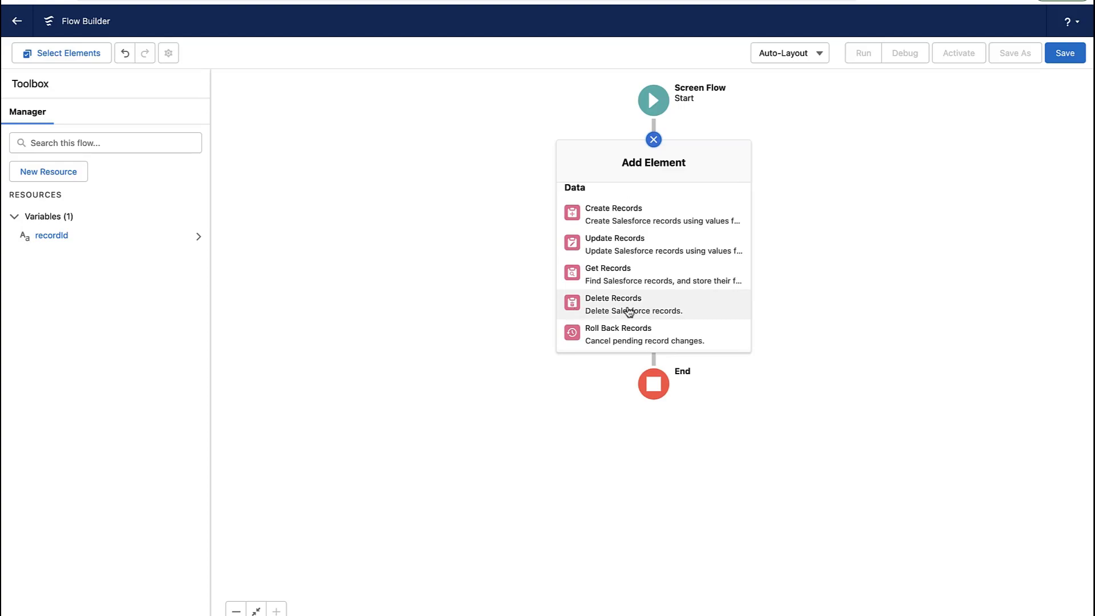
{"action": "left_click", "coordinate": [611, 304]}
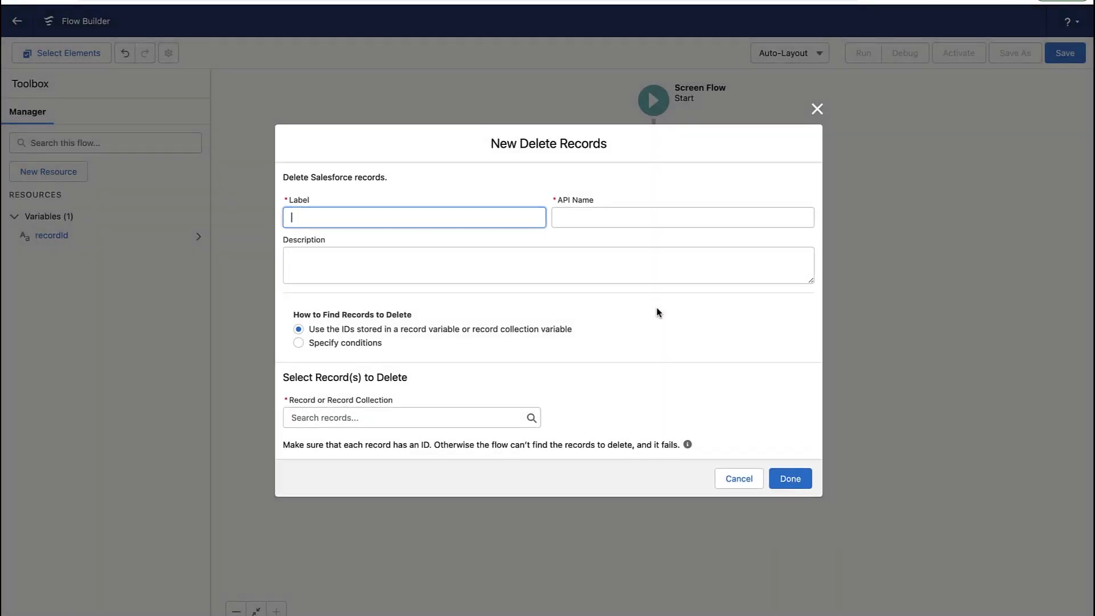
{"action": "type", "text": "Delete Campaign Members"}
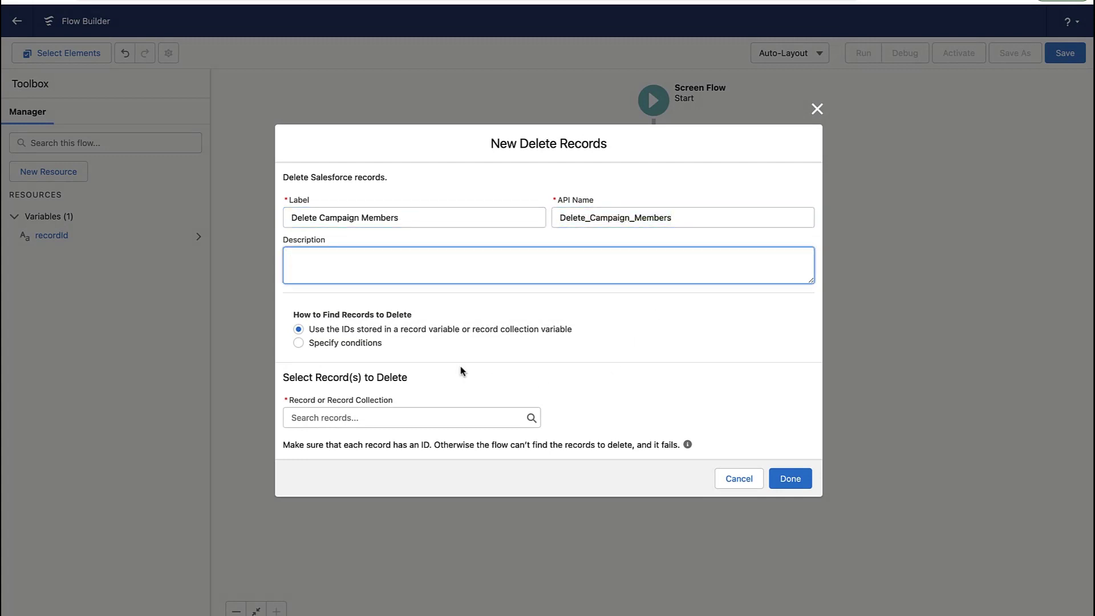
{"action": "left_click", "coordinate": [299, 342]}
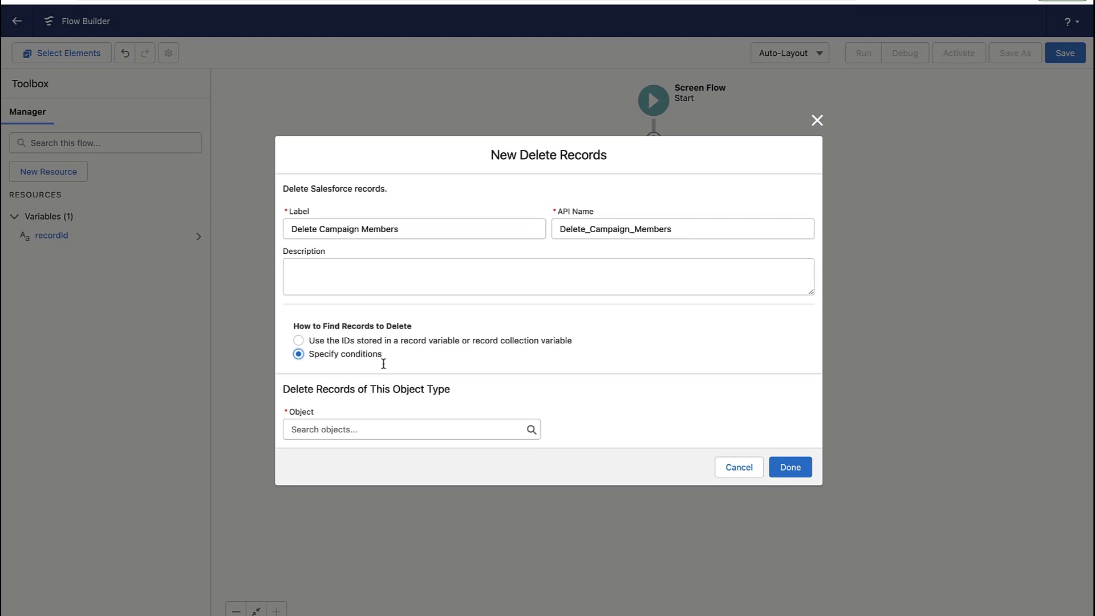
{"action": "type", "text": "campai"}
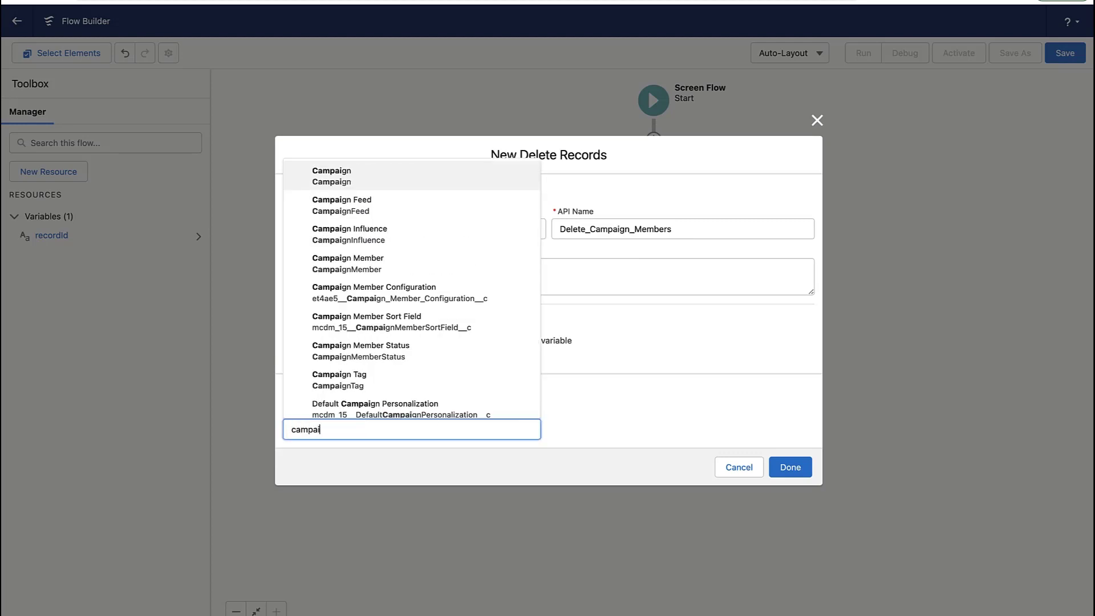
{"action": "left_click", "coordinate": [347, 263]}
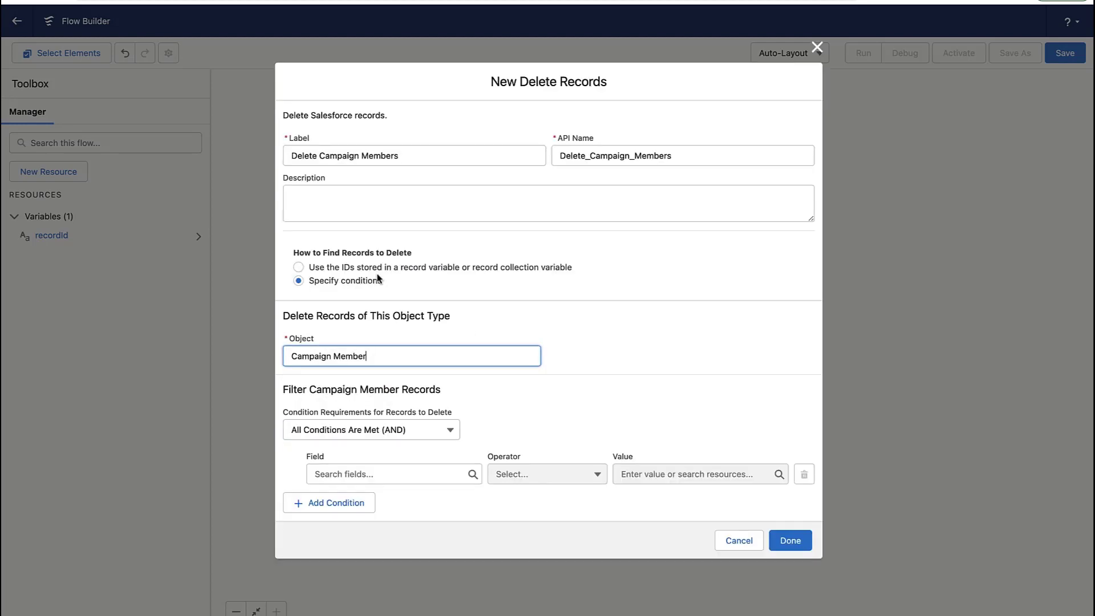
- Set the delete condition CampaignId Equals recordId and confirm the element
{"action": "left_click", "coordinate": [392, 473]}
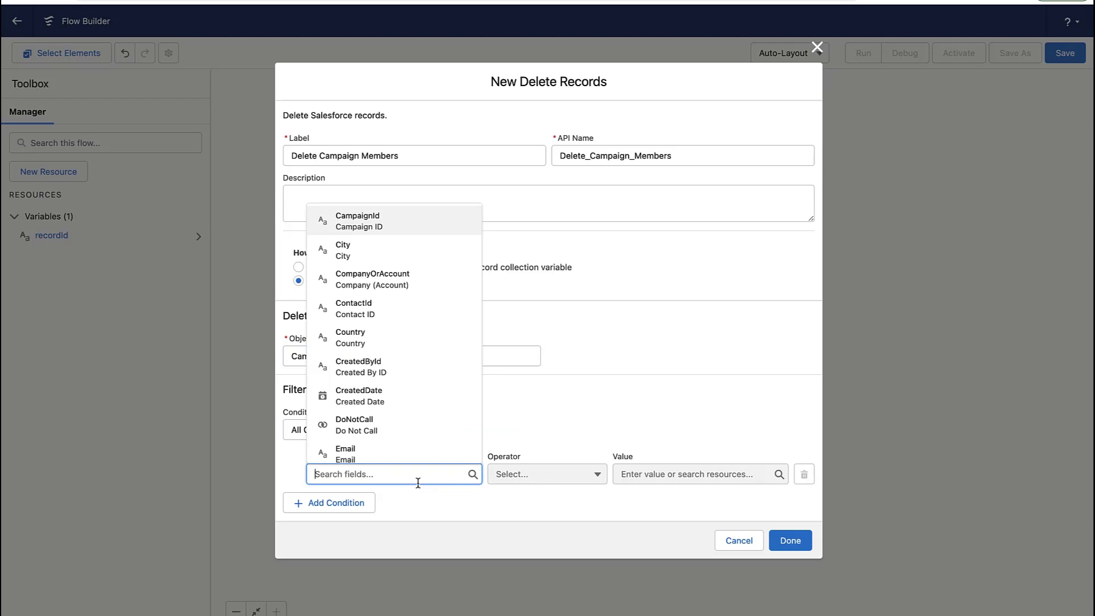
{"action": "left_click", "coordinate": [358, 220]}
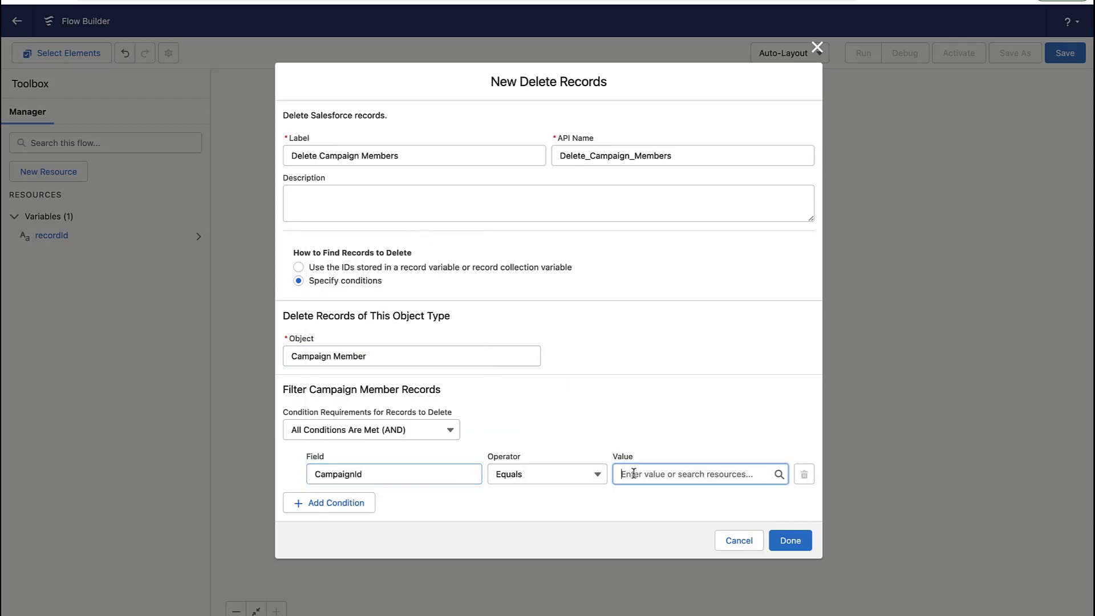
{"action": "left_click", "coordinate": [698, 473]}
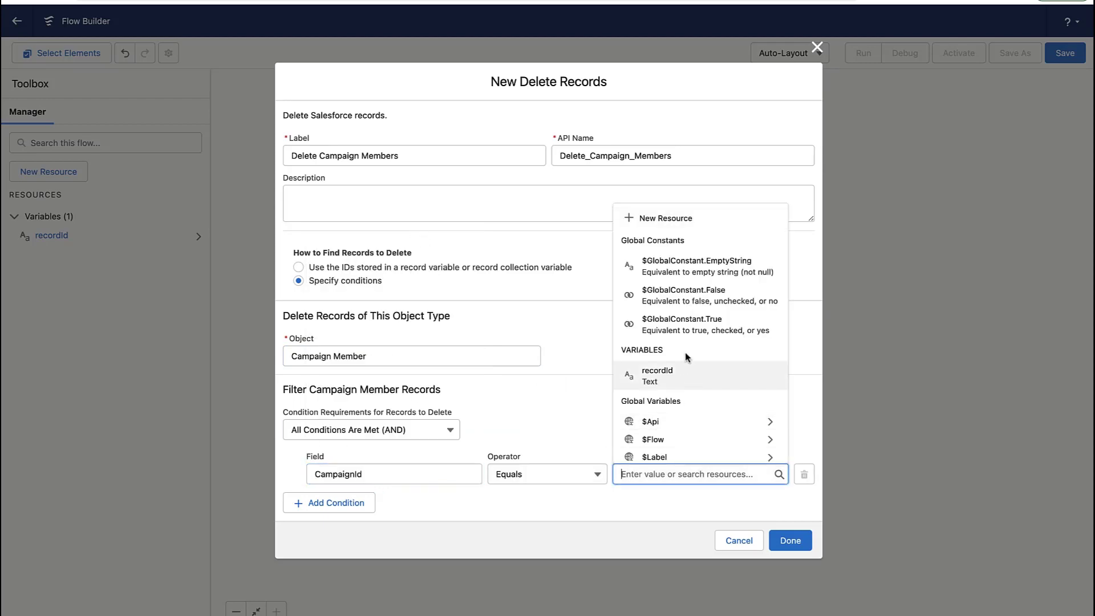
{"action": "left_click", "coordinate": [656, 375]}
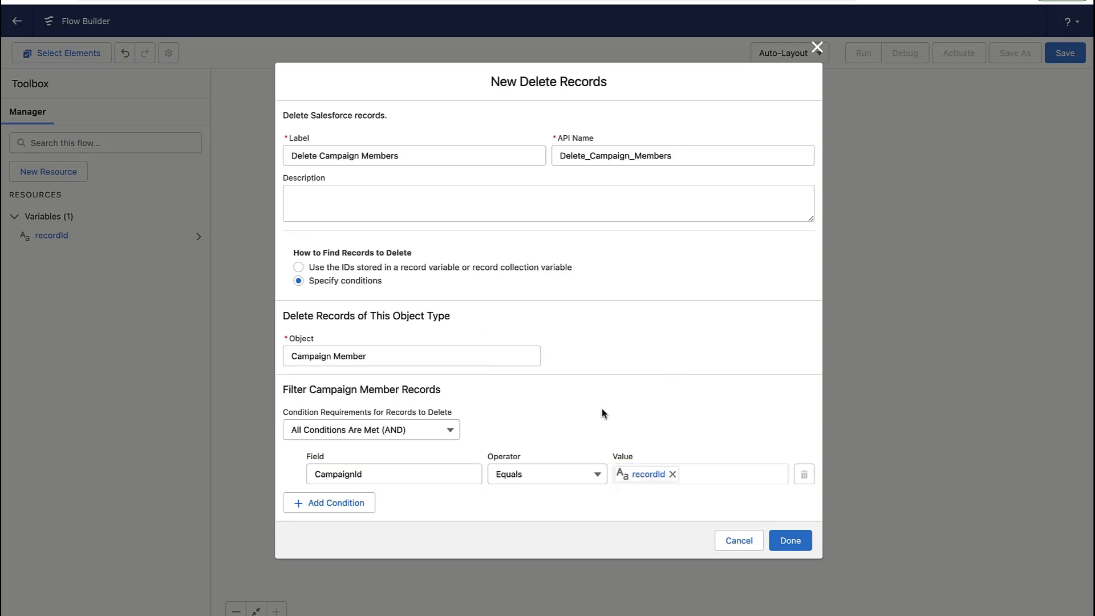
{"action": "left_click", "coordinate": [789, 540]}
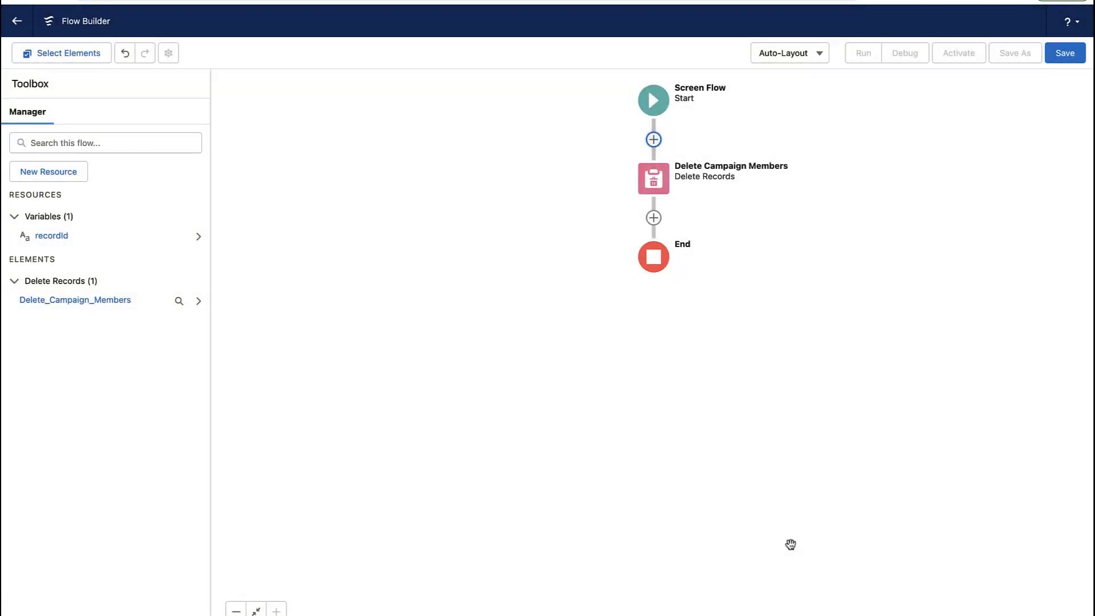
- Insert a Screen element labelled 'Are you sure?' before the deletion
{"action": "left_click", "coordinate": [653, 139]}
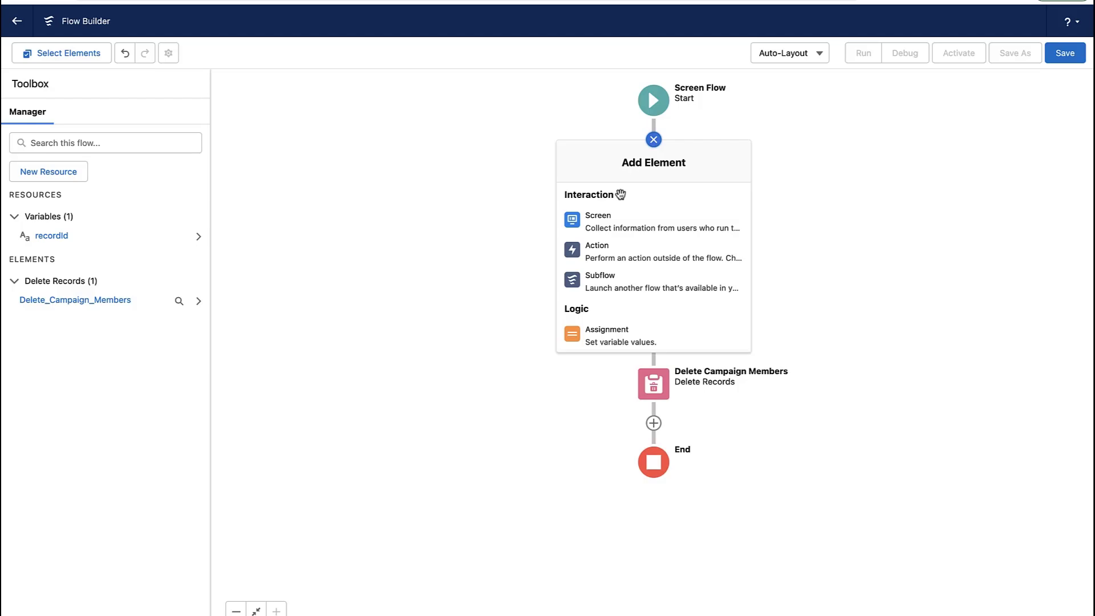
{"action": "left_click", "coordinate": [597, 215]}
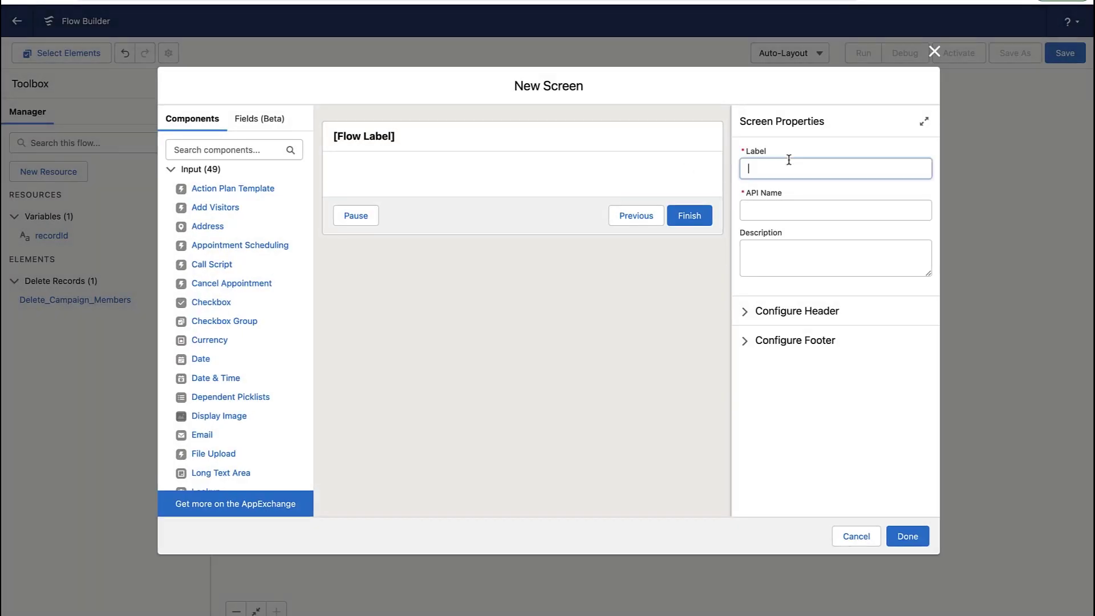
{"action": "type", "text": "Are you S"}
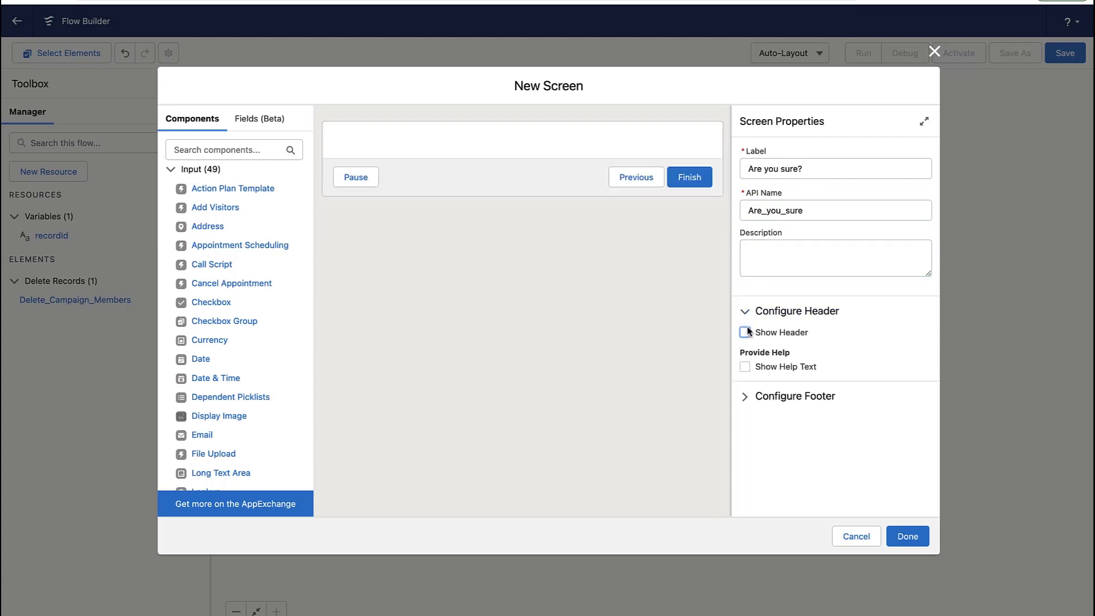
{"action": "scroll", "scroll_direction": "down", "scroll_amount": 3}
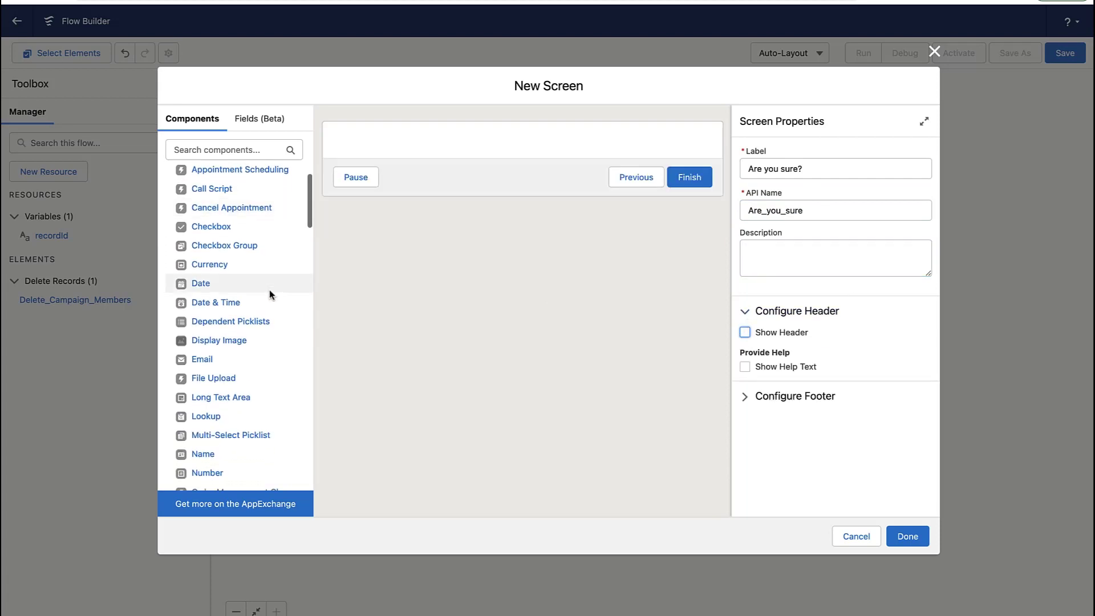
{"action": "scroll", "scroll_direction": "down", "scroll_amount": 3}
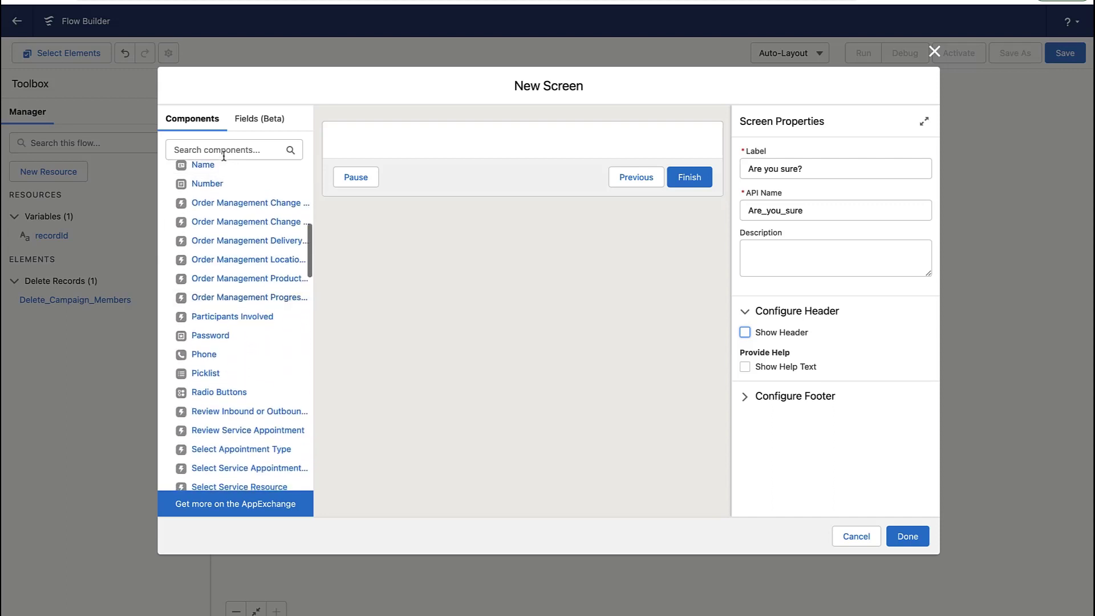
- Add Display Text warning: 'about to delete ALL the campaign members... are you sure?'
{"action": "type", "text": "text"}
{"action": "type", "text": "Warning"}
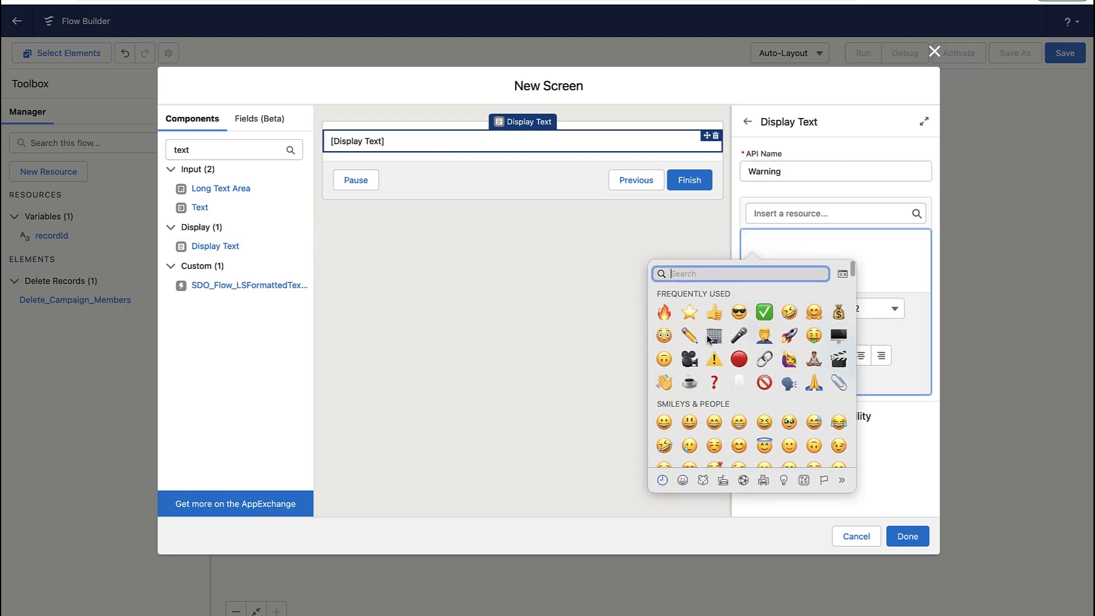
{"action": "left_click", "coordinate": [713, 358]}
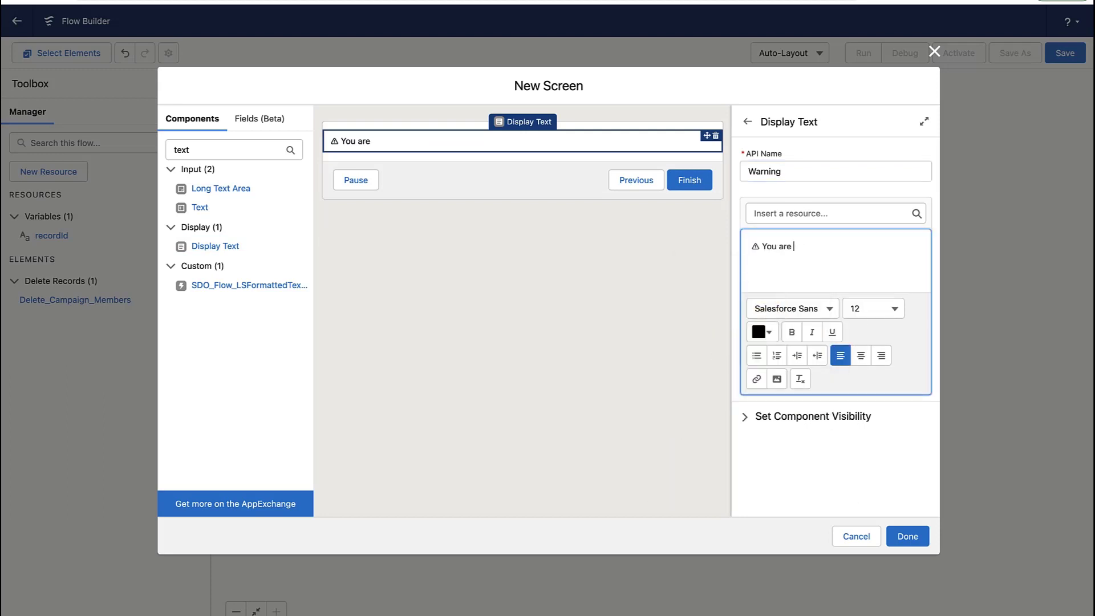
{"action": "type", "text": "about to delete ALL the"}
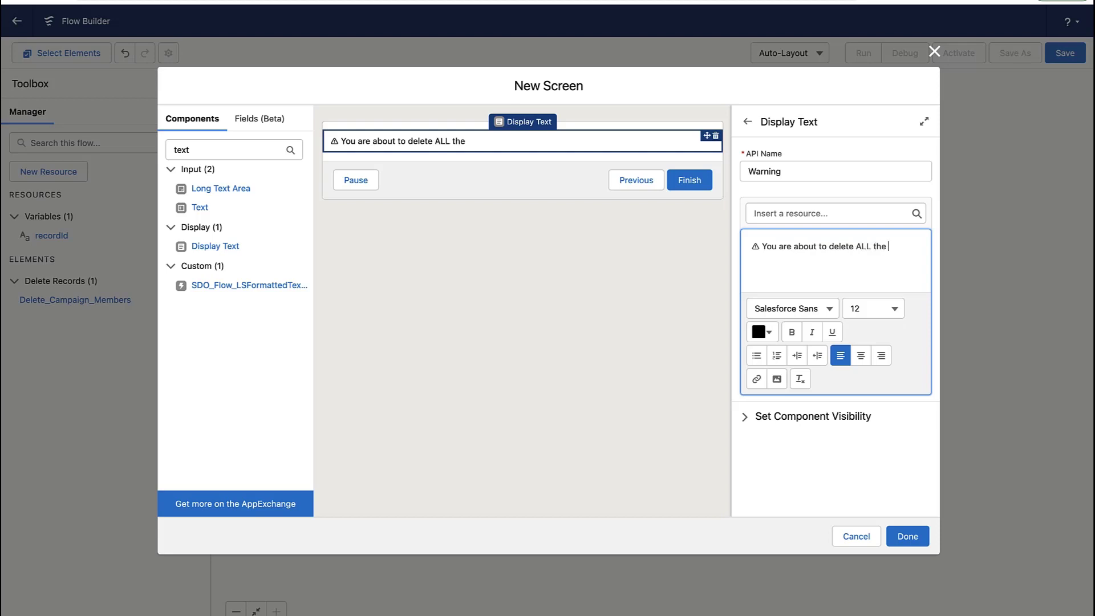
{"action": "type", "text": "campaign members... are you sure?"}
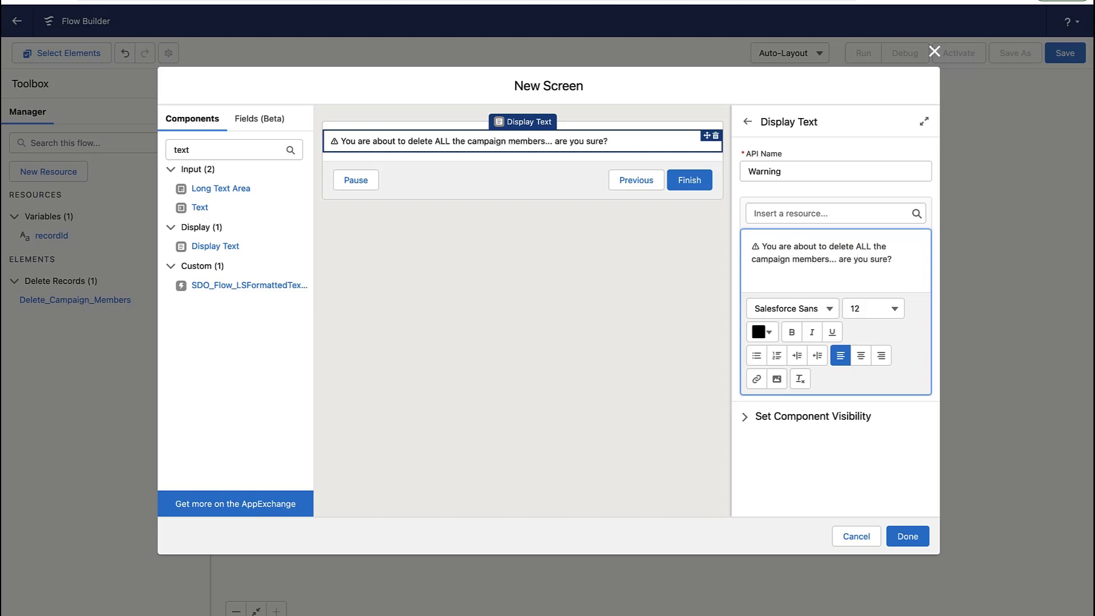
- Set custom footer labels Delete and Cancel, hide Pause, and confirm the screen
{"action": "left_click", "coordinate": [522, 180]}
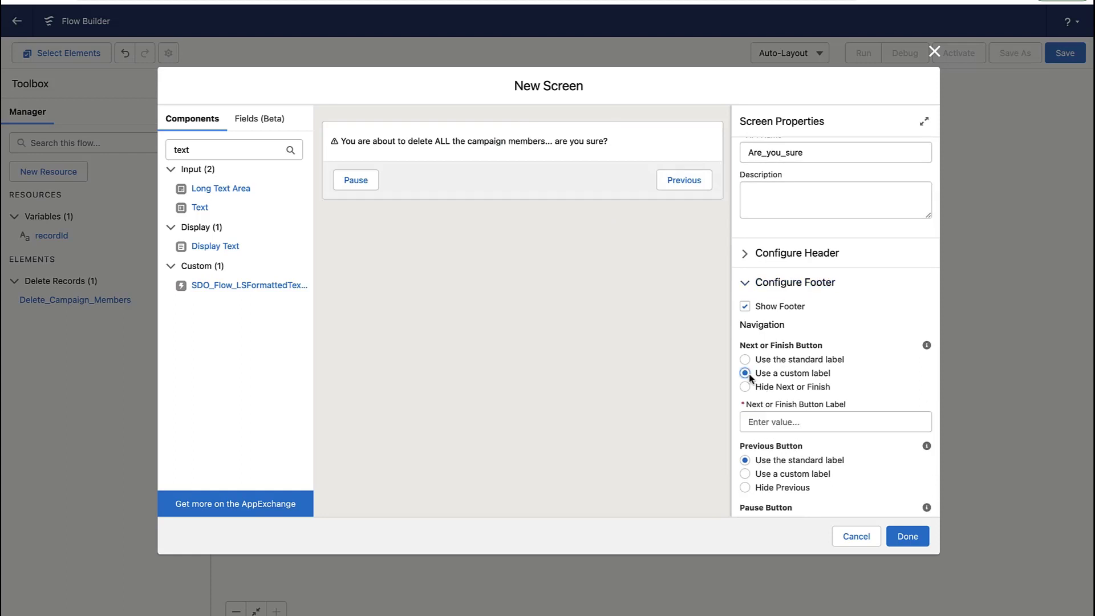
{"action": "type", "text": "Delete"}
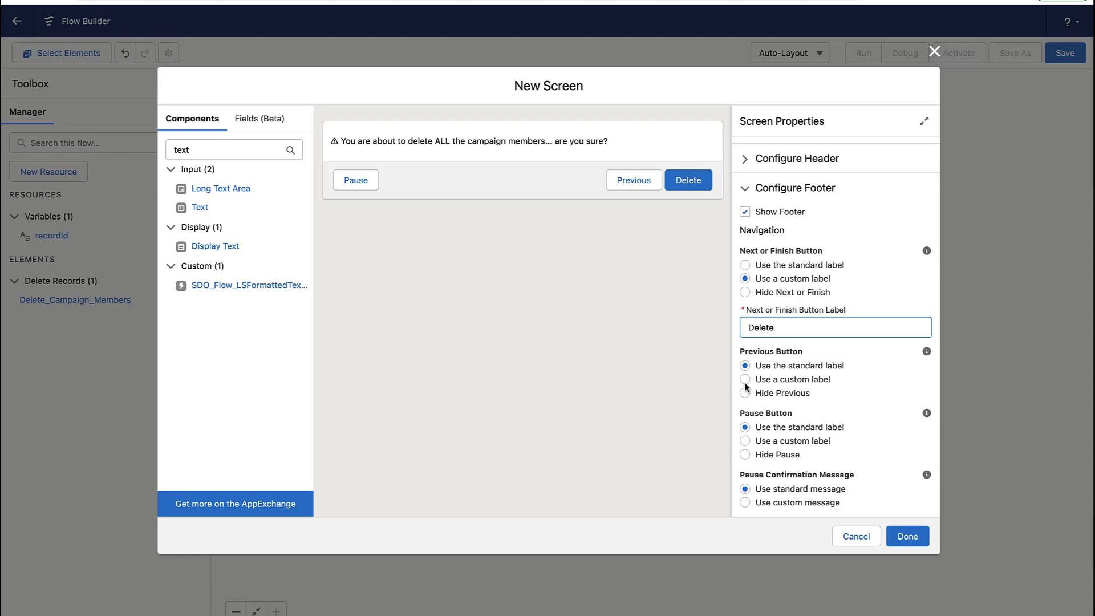
{"action": "left_click", "coordinate": [745, 380]}
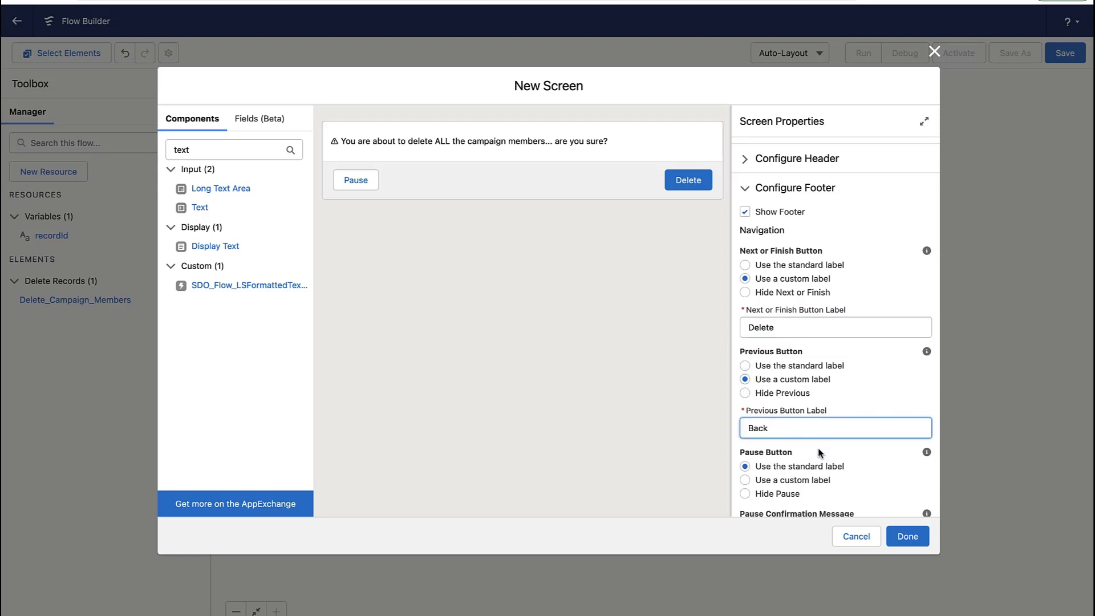
{"action": "left_click", "coordinate": [745, 494]}
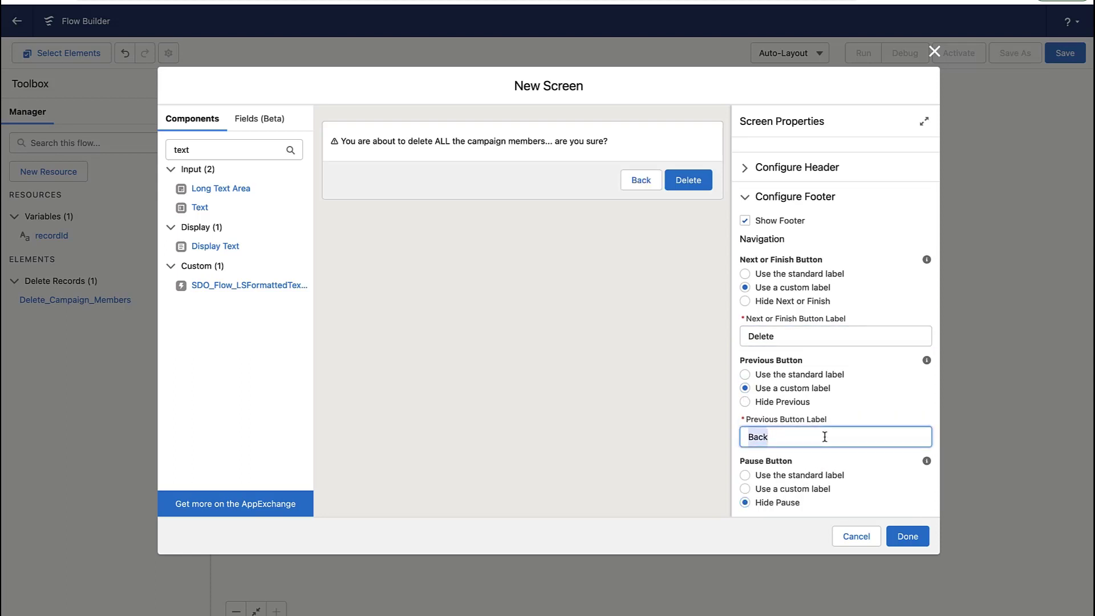
{"action": "type", "text": "Cancel"}
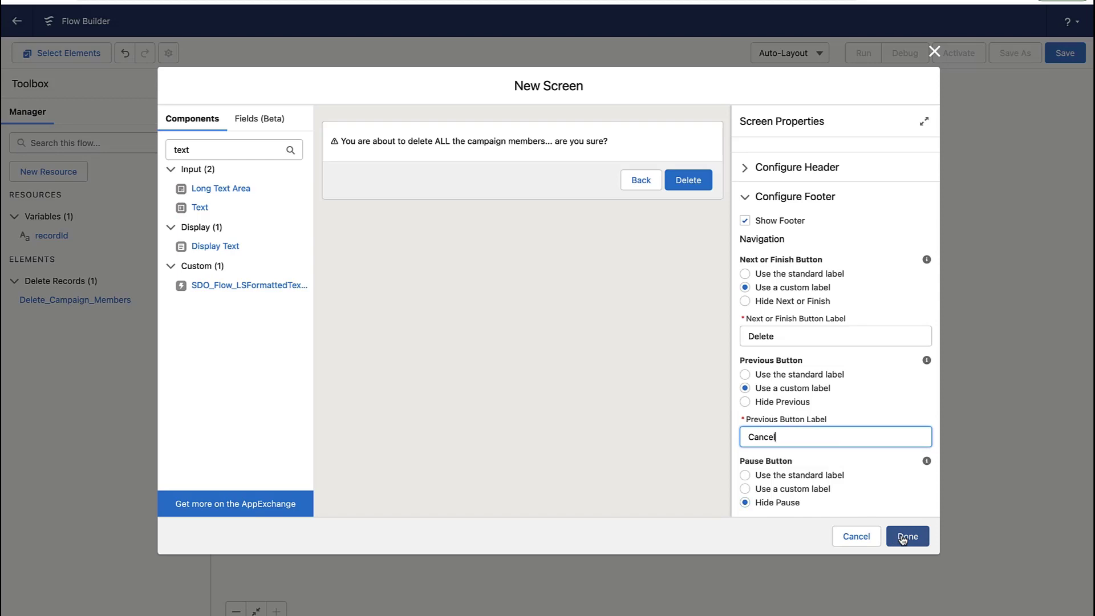
{"action": "left_click", "coordinate": [907, 536]}
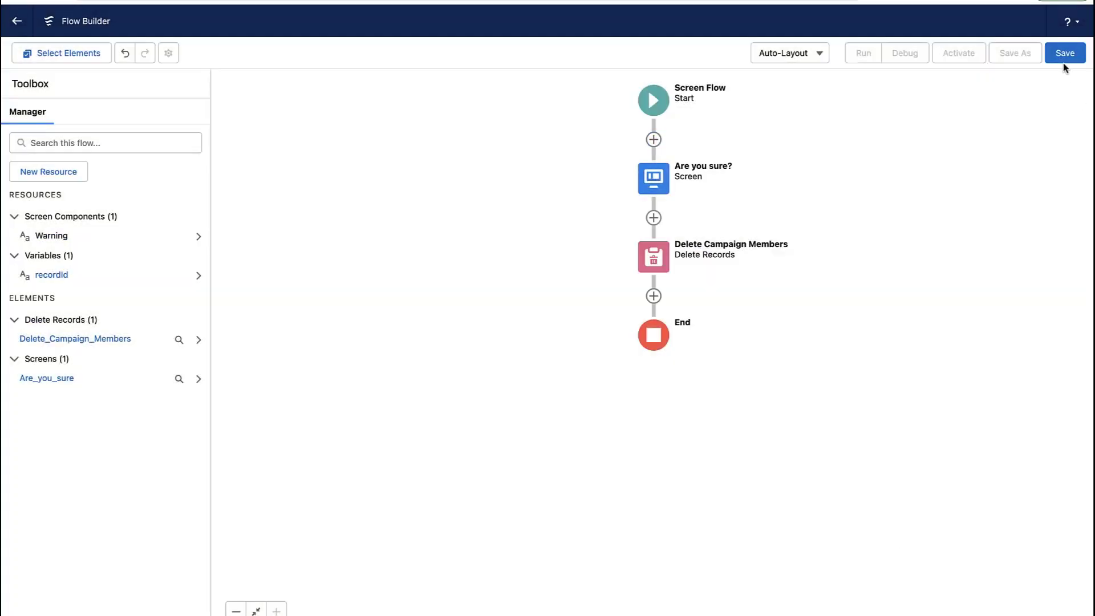
- Save the flow as CampaignMemberDeletion and return to the Executive Lunch Event campaign
{"action": "left_click", "coordinate": [1064, 52]}
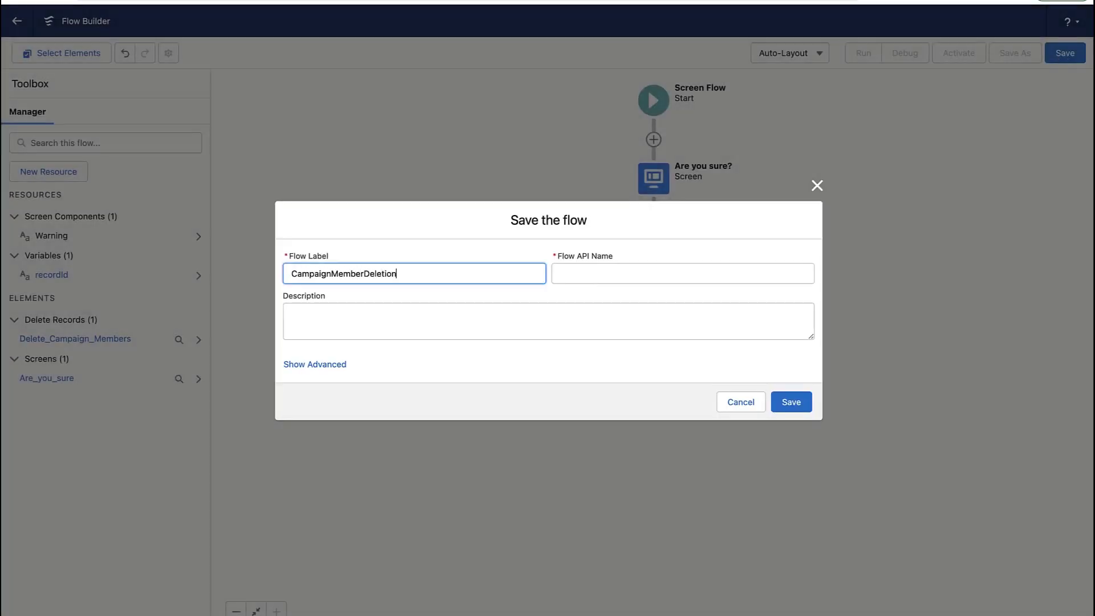
{"action": "left_click", "coordinate": [789, 401]}
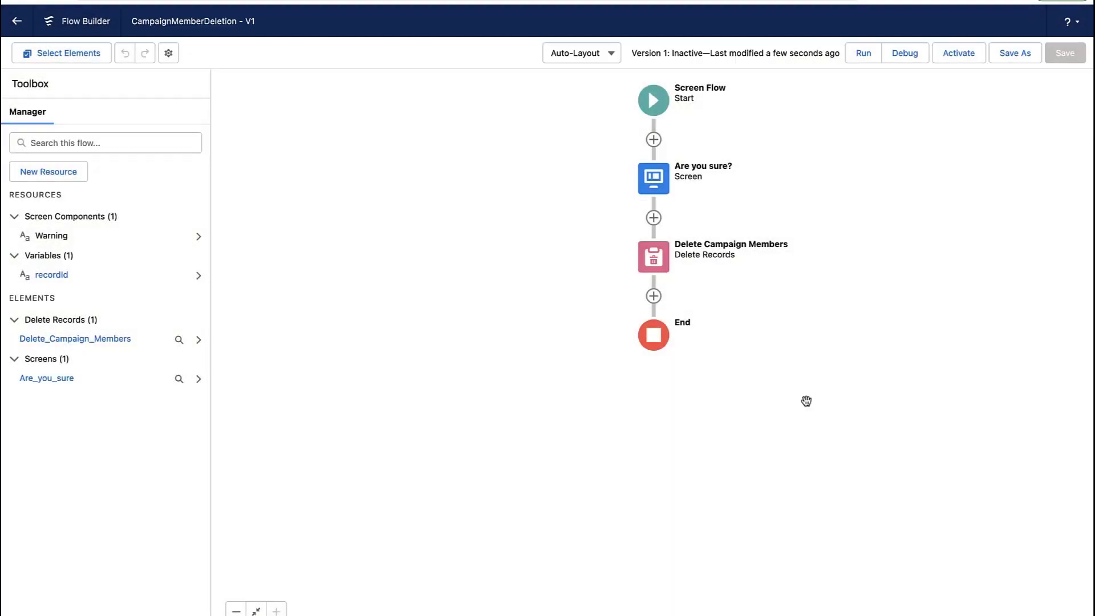
{"action": "left_click", "coordinate": [958, 53]}
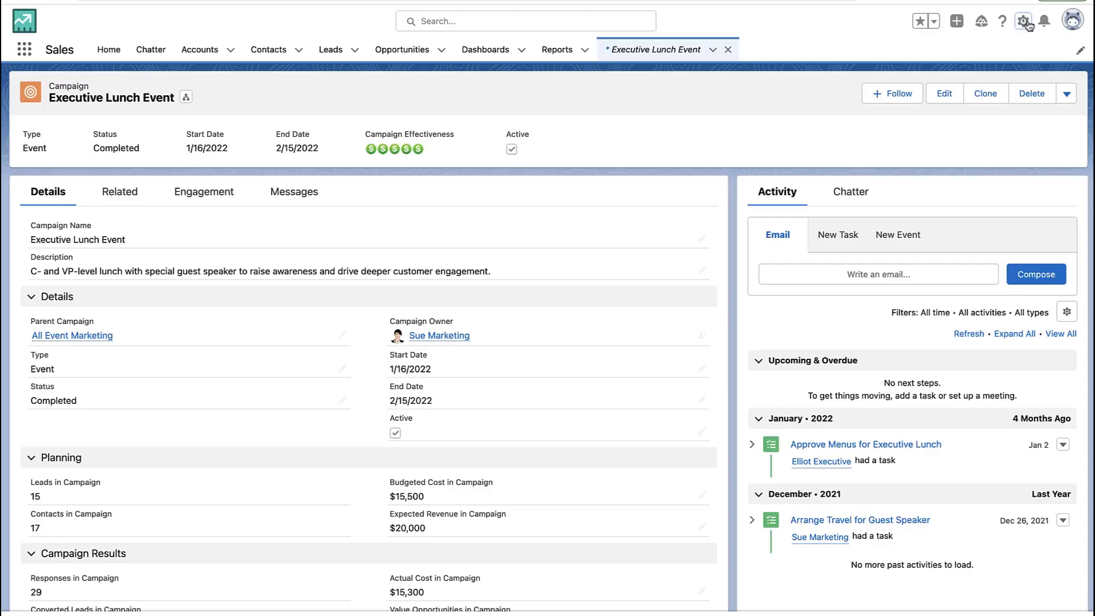
- Start a new Flow-type action under Campaign's Buttons, Links, and Actions
{"action": "left_click", "coordinate": [1023, 21]}
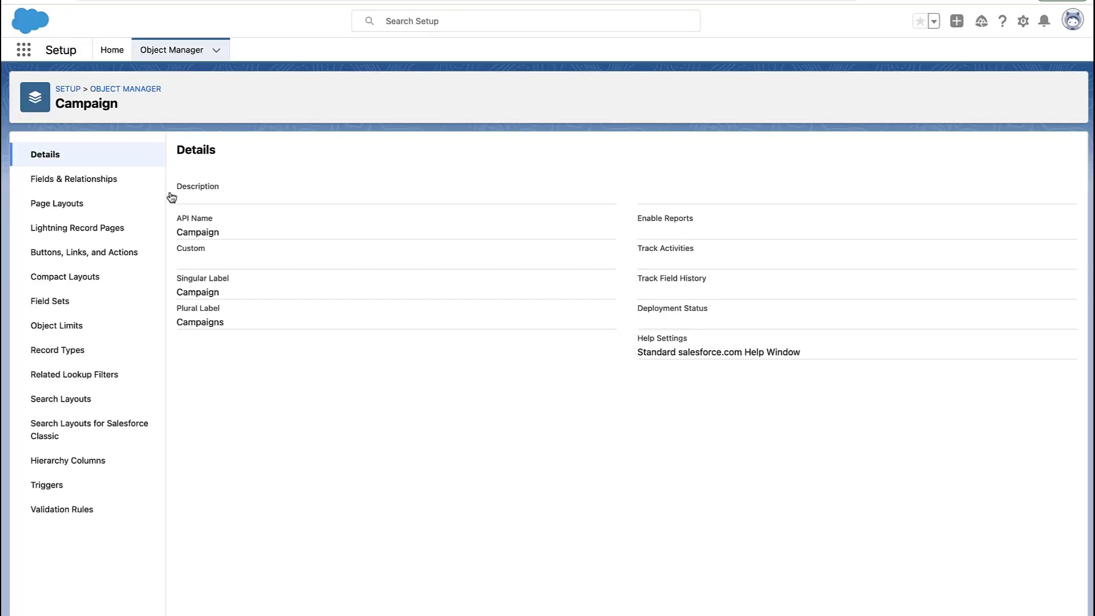
{"action": "left_click", "coordinate": [84, 252]}
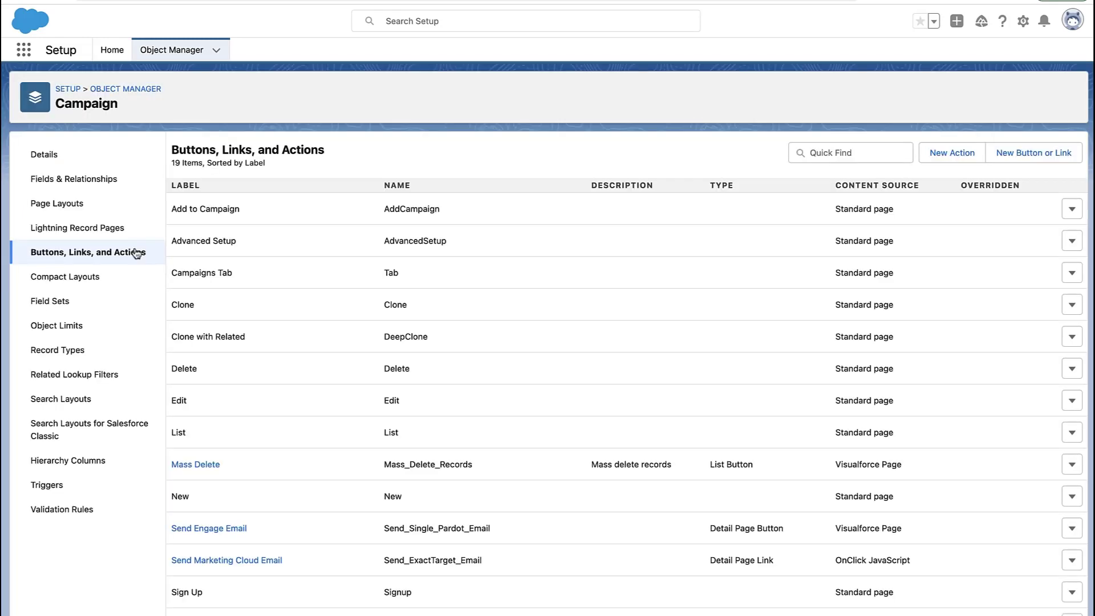
{"action": "left_click", "coordinate": [951, 152]}
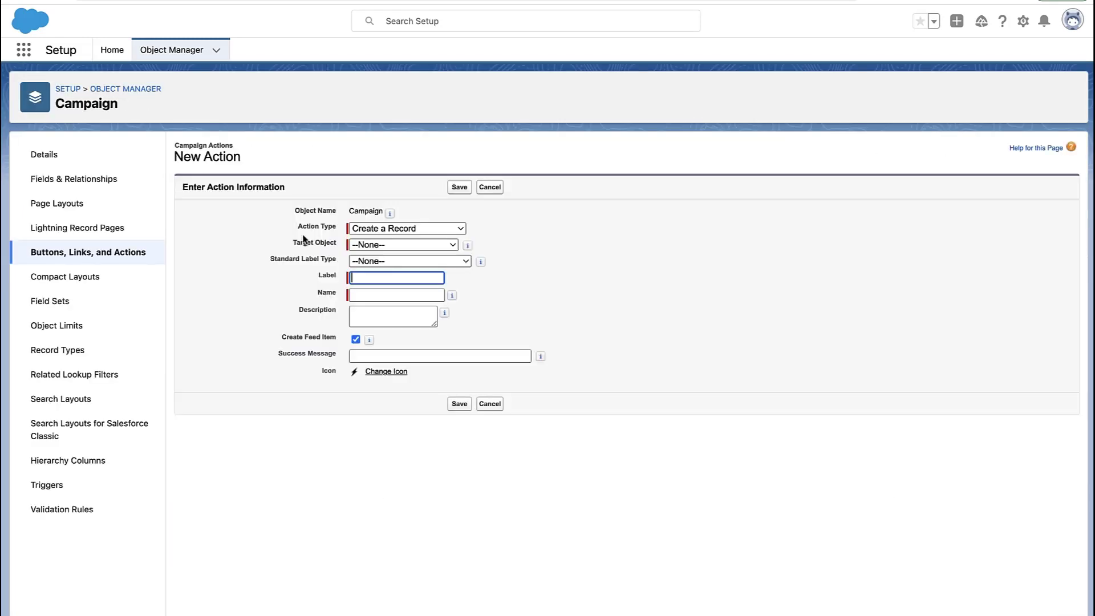
{"action": "left_click", "coordinate": [407, 227]}
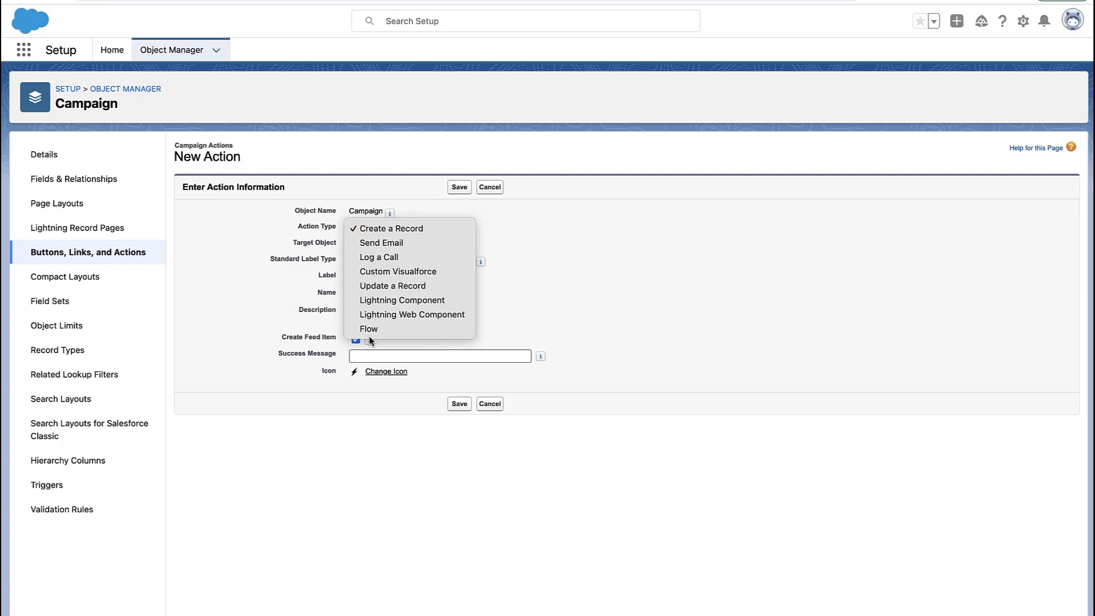
{"action": "left_click", "coordinate": [368, 329]}
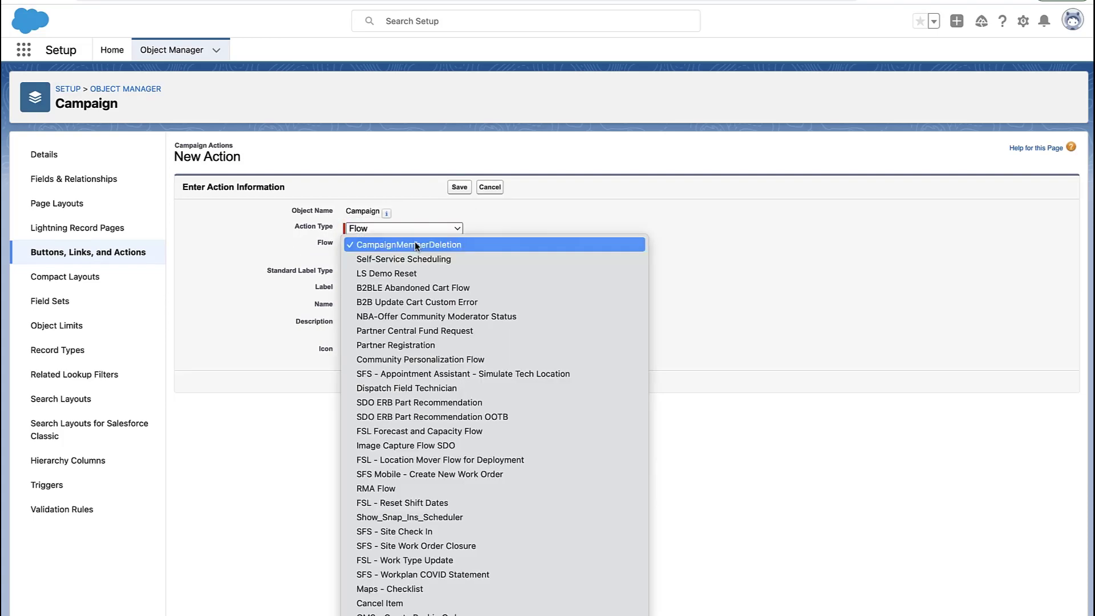
- Point the action at CampaignMemberDeletion, name it FLOWDelete, save, and return to the campaign
{"action": "left_click", "coordinate": [408, 245]}
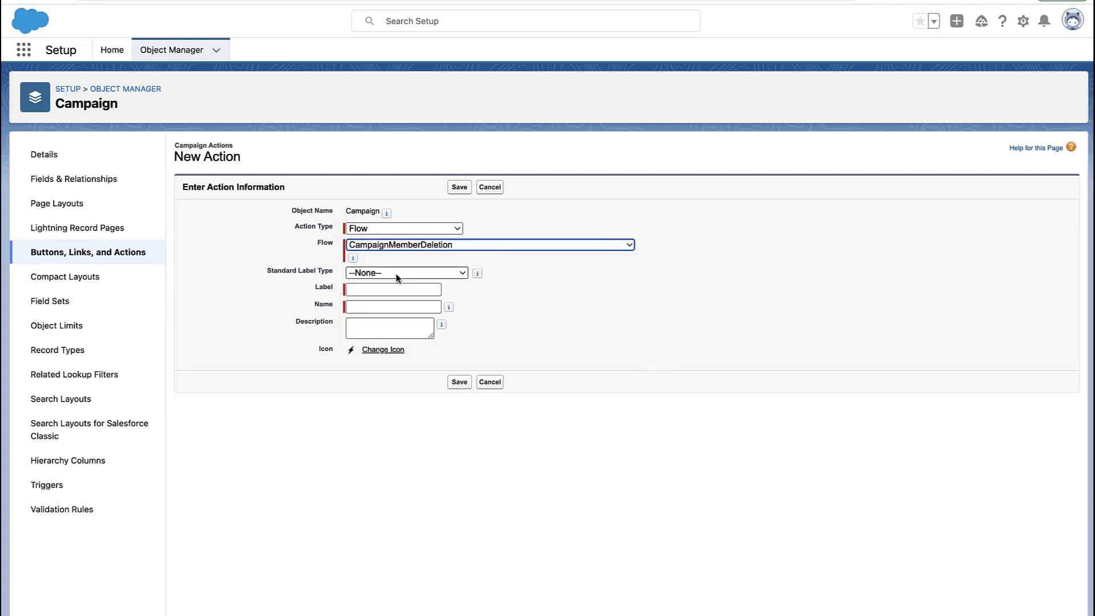
{"action": "left_click", "coordinate": [392, 289]}
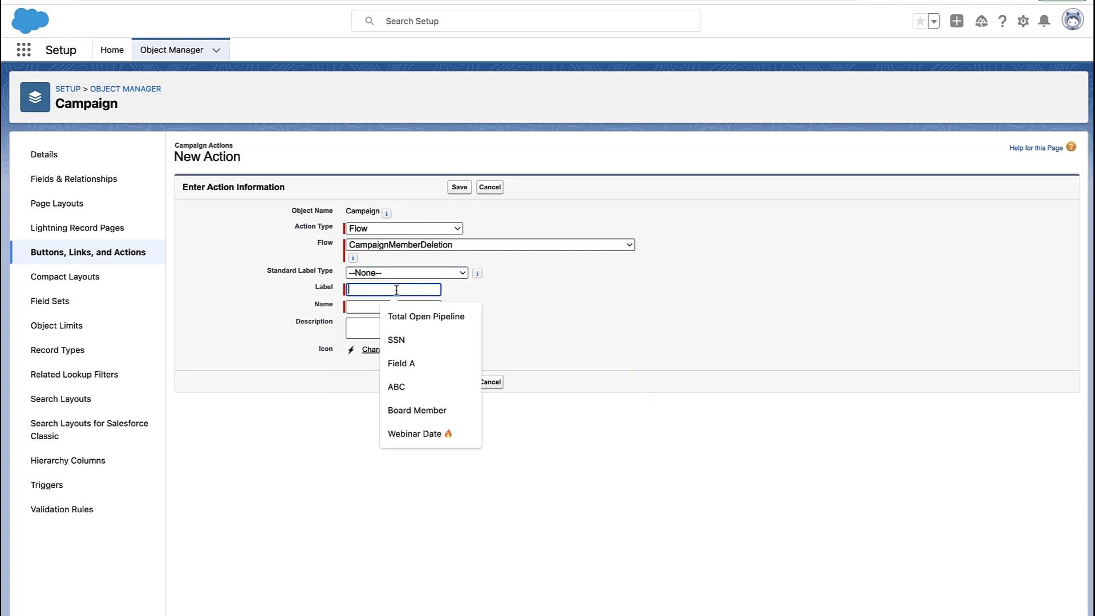
{"action": "type", "text": "Delete"}
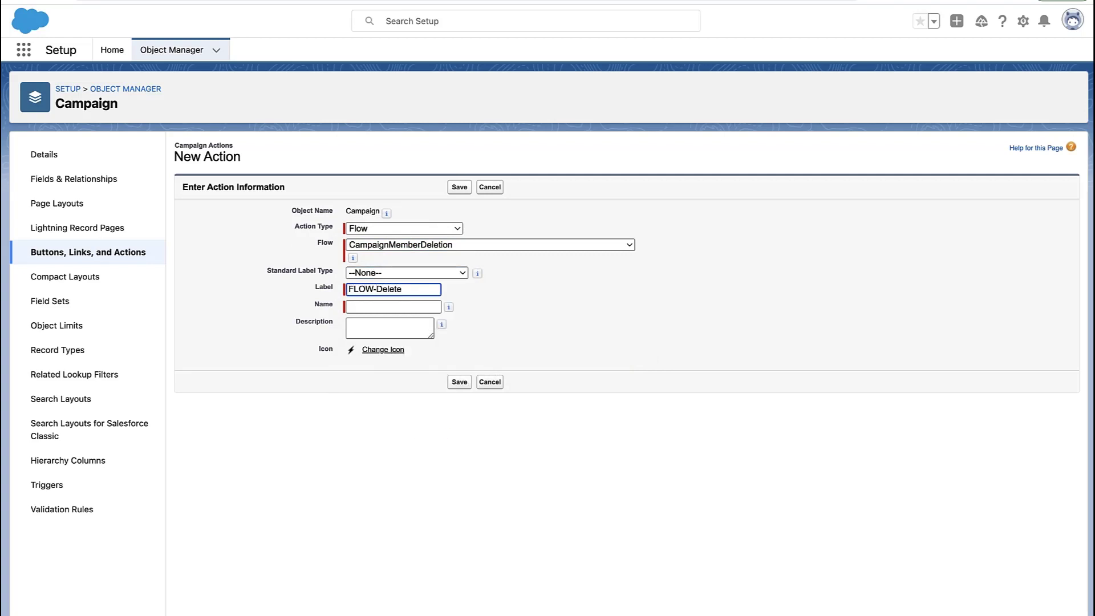
{"action": "type", "text": "FLOWDelete"}
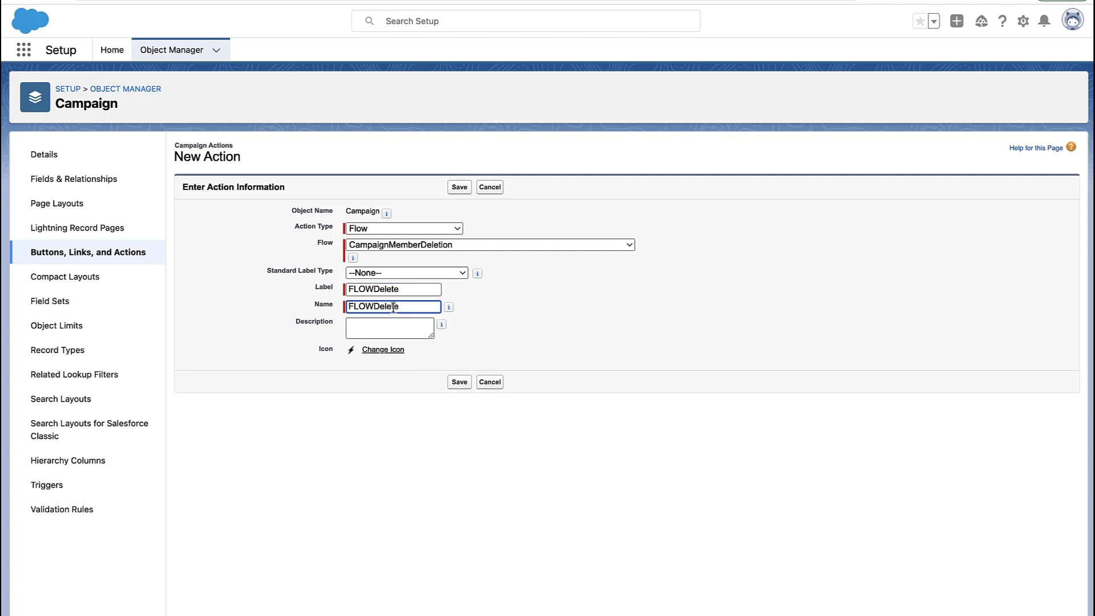
{"action": "left_click", "coordinate": [459, 382]}
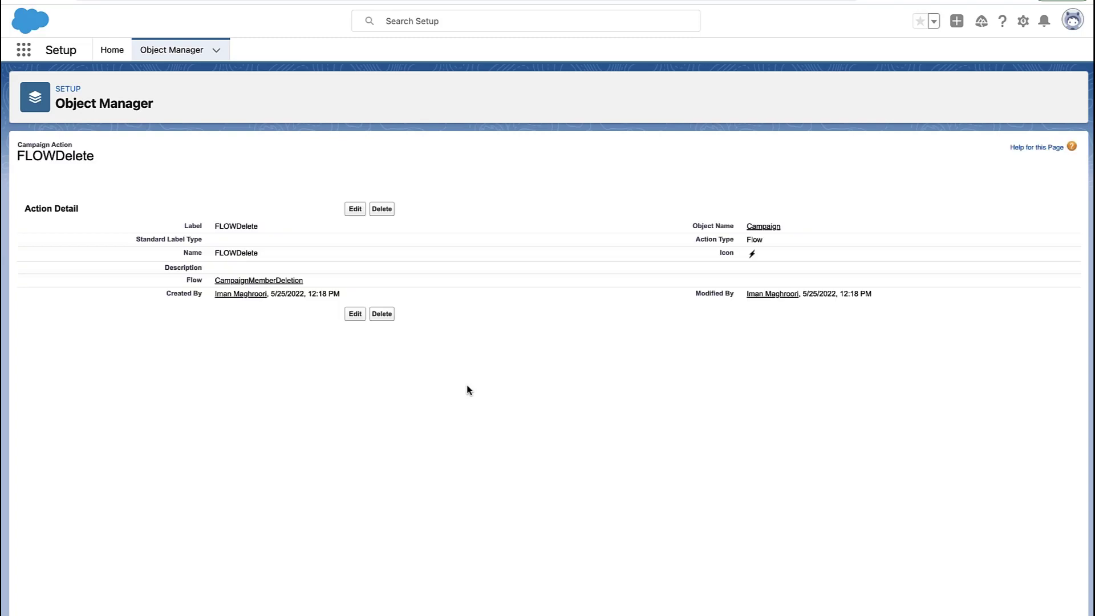
{"action": "left_click", "coordinate": [1023, 21]}
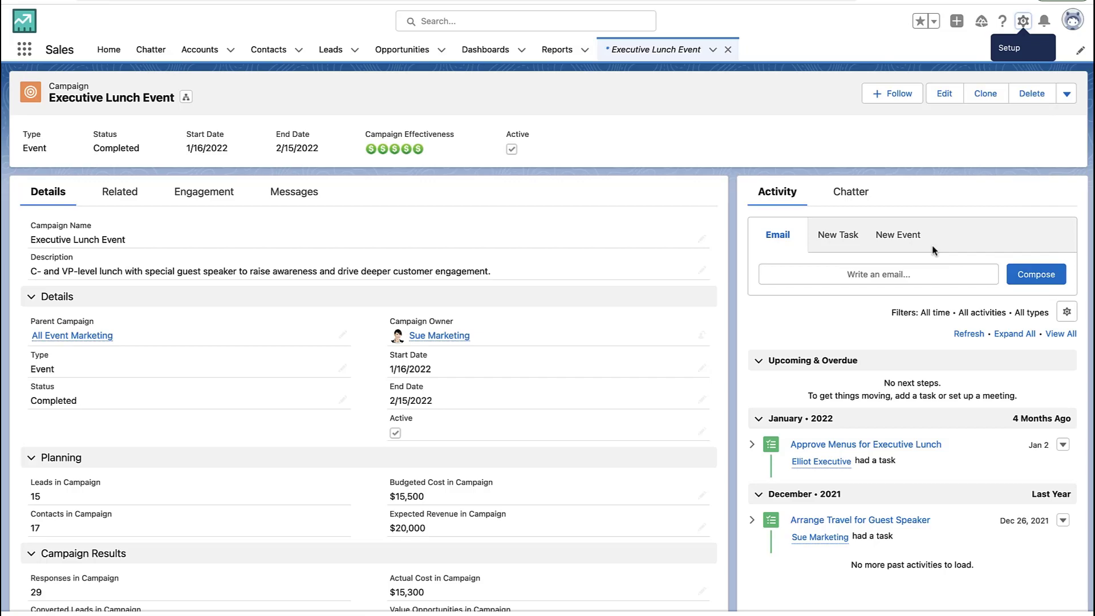
- Edit the Campaign page and upgrade the Highlights Panel, migrating actions from SDO - Campaign Default
{"action": "left_click", "coordinate": [1021, 21]}
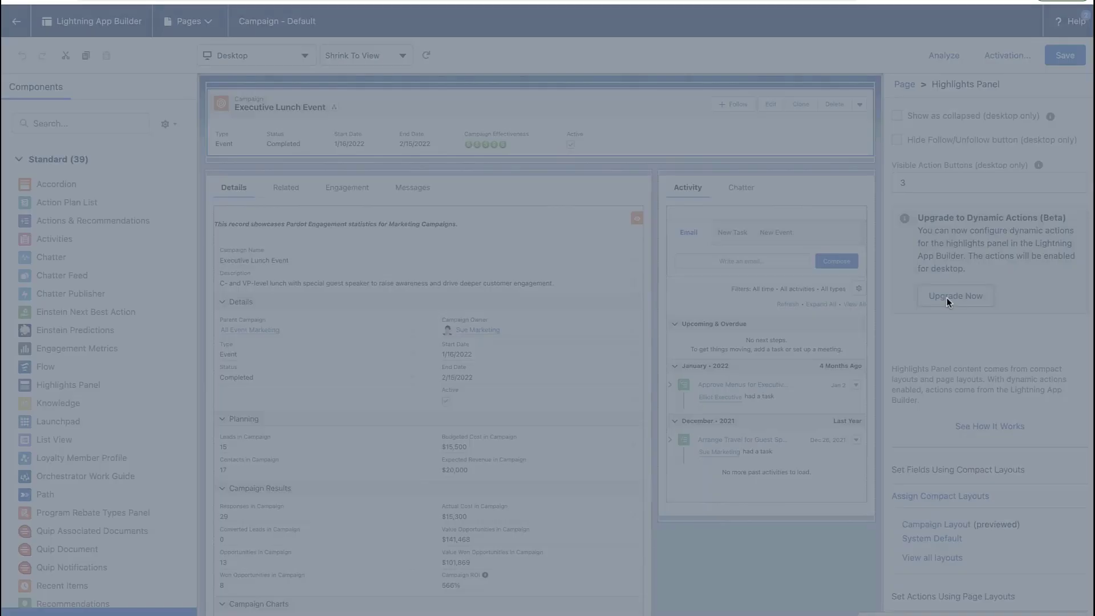
{"action": "left_click", "coordinate": [954, 295]}
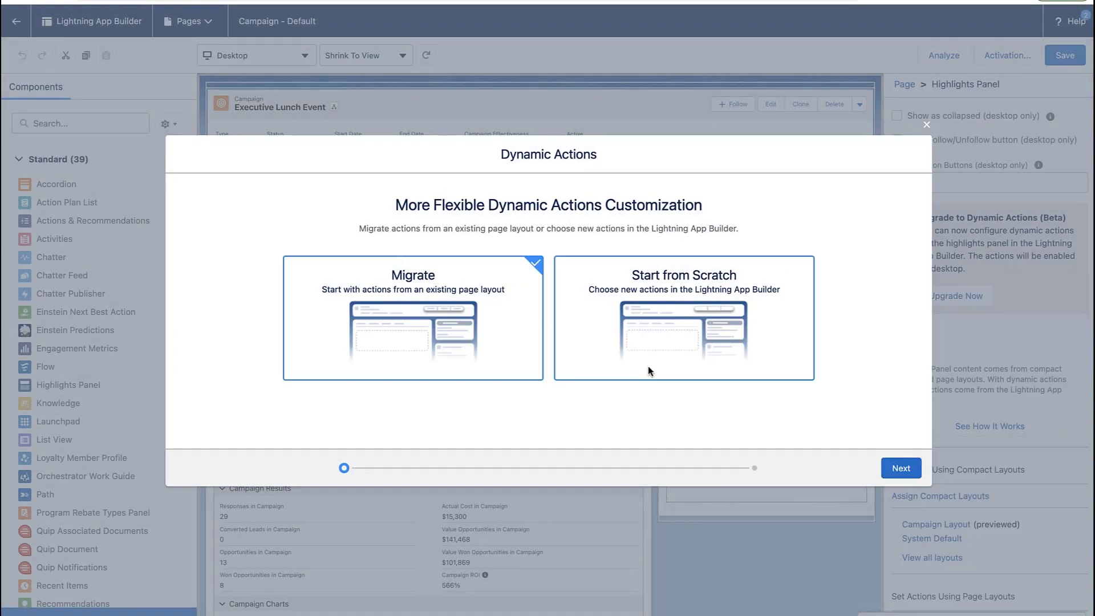
{"action": "left_click", "coordinate": [900, 467]}
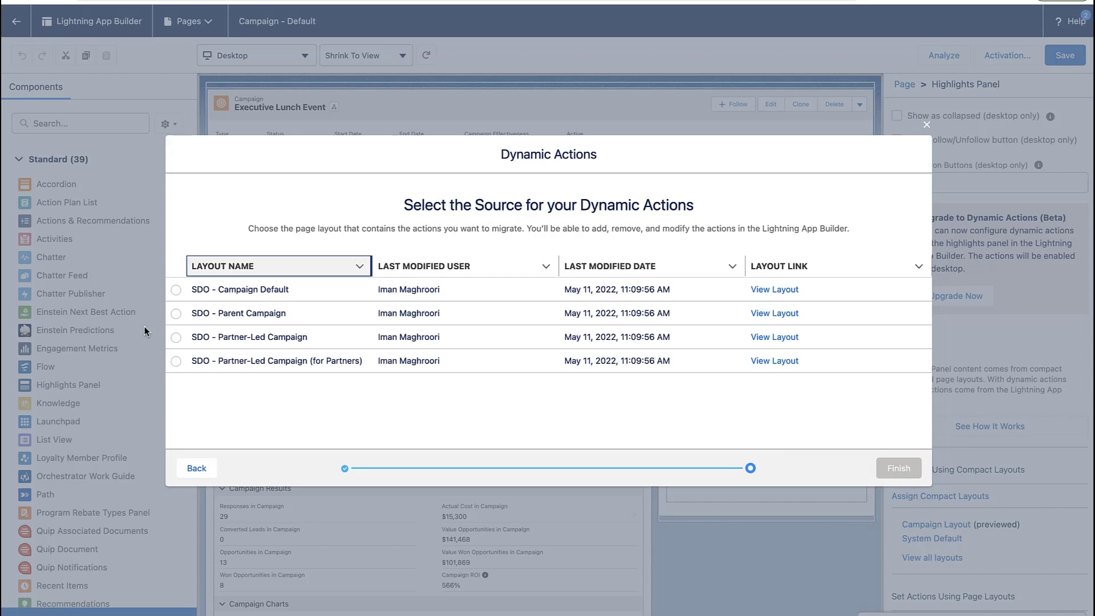
{"action": "left_click", "coordinate": [176, 289]}
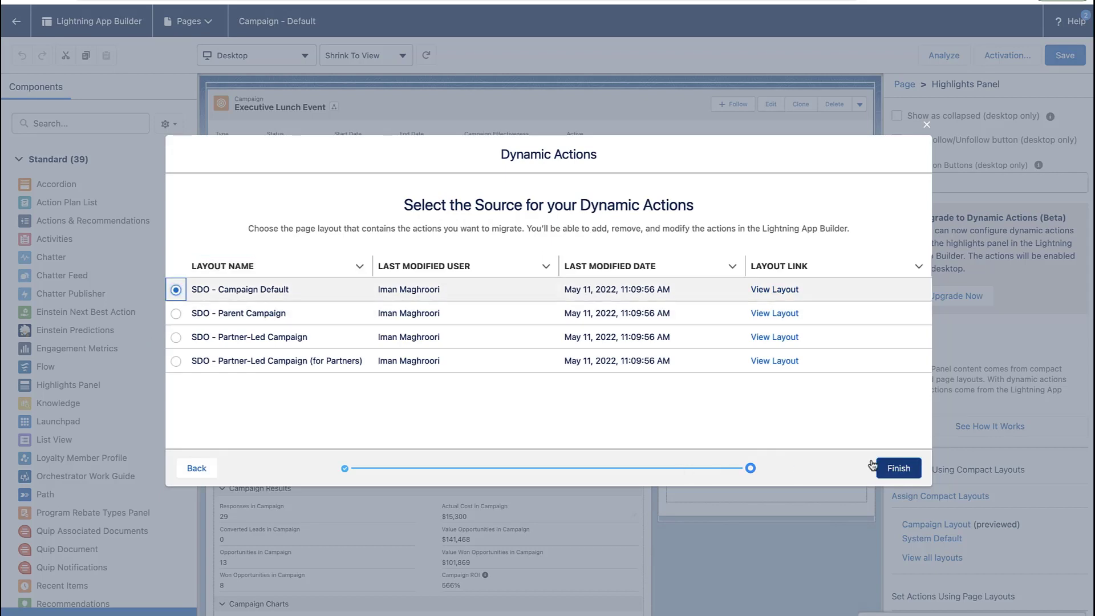
{"action": "left_click", "coordinate": [897, 468]}
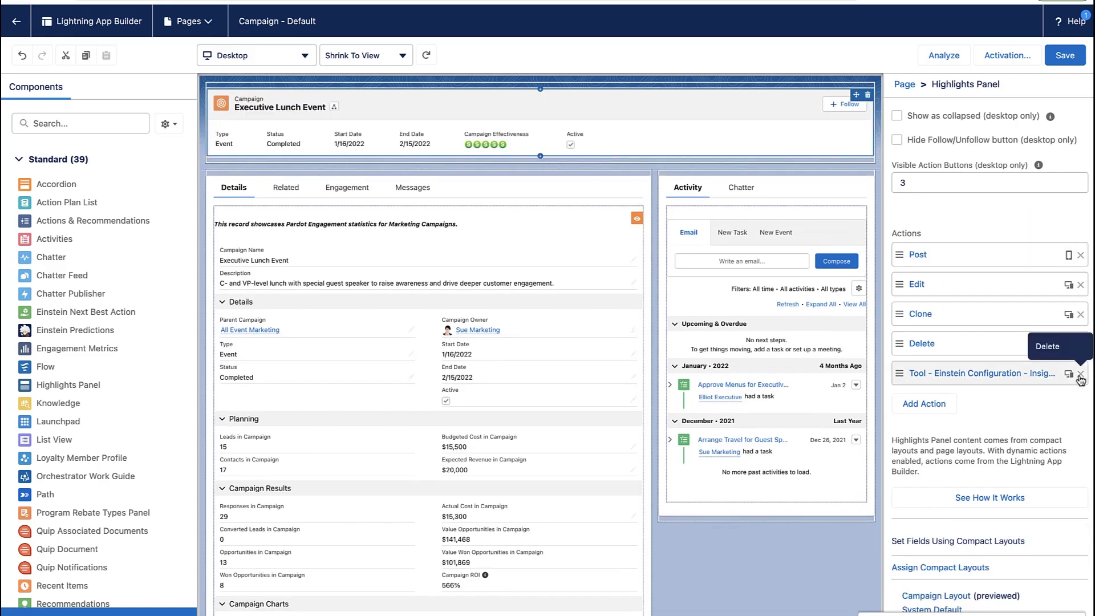
- Add the FLOWDelete quick action to the Highlights Panel
{"action": "left_click", "coordinate": [923, 373]}
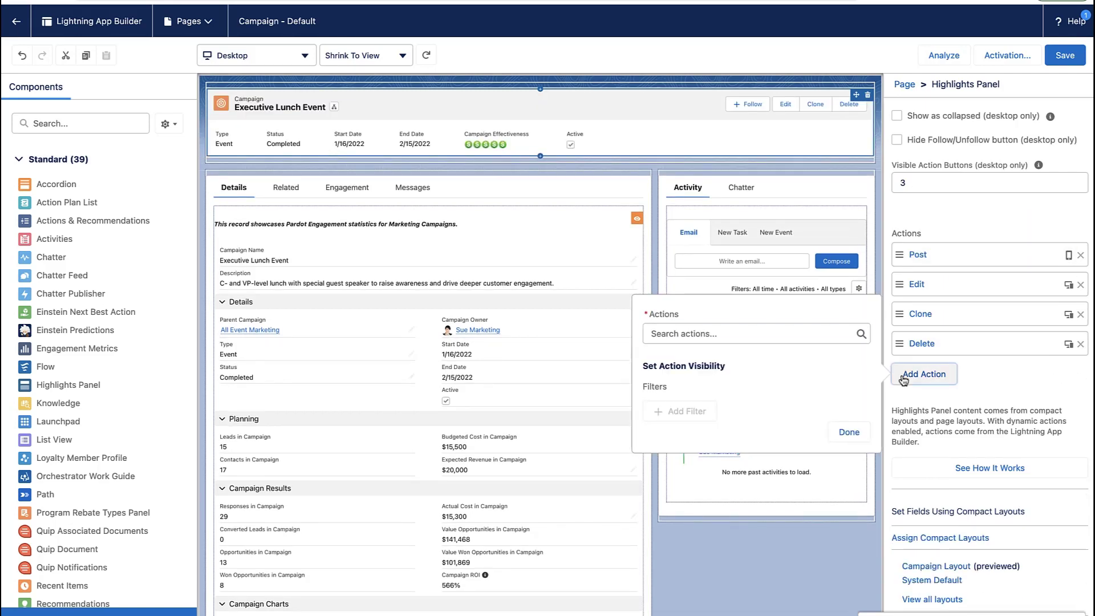
{"action": "type", "text": "flow"}
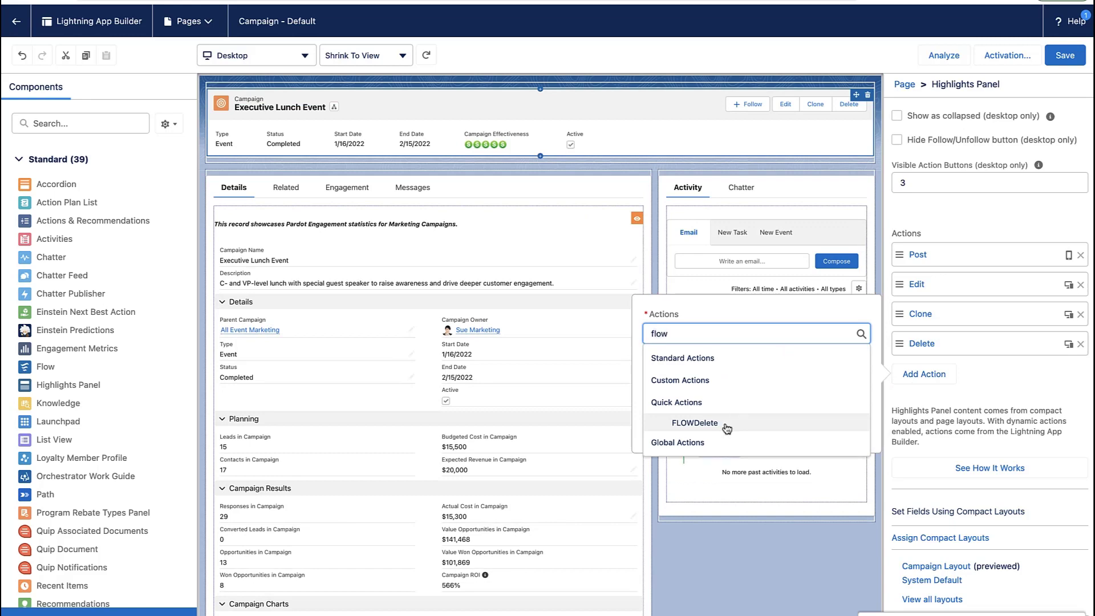
{"action": "left_click", "coordinate": [694, 423]}
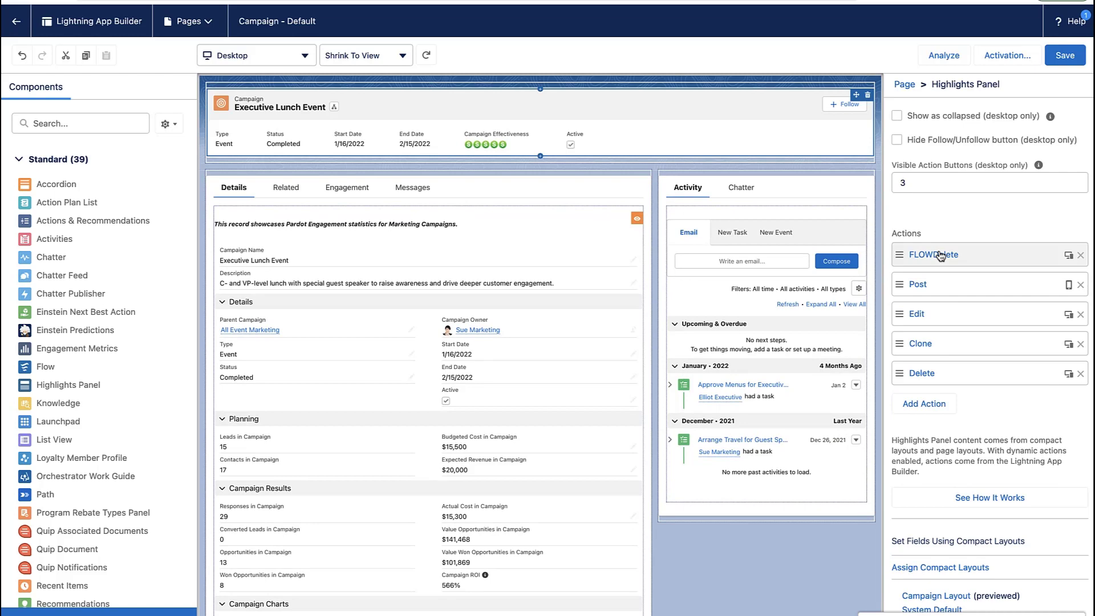
- Add a visibility filter to FLOWDelete on the Number Sent in Campaign field
{"action": "left_click", "coordinate": [932, 255]}
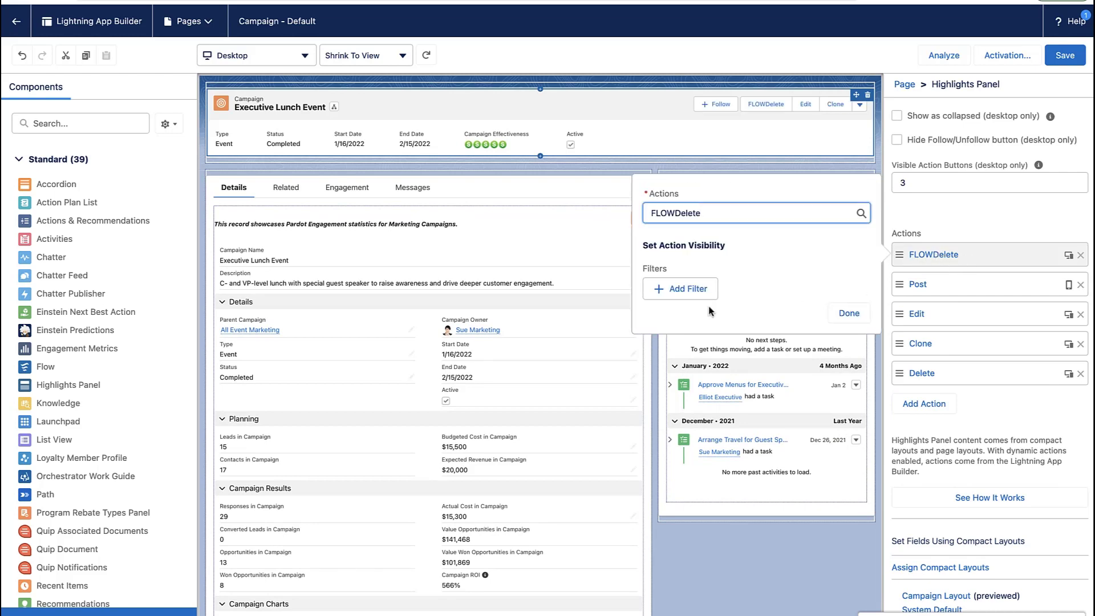
{"action": "left_click", "coordinate": [680, 288]}
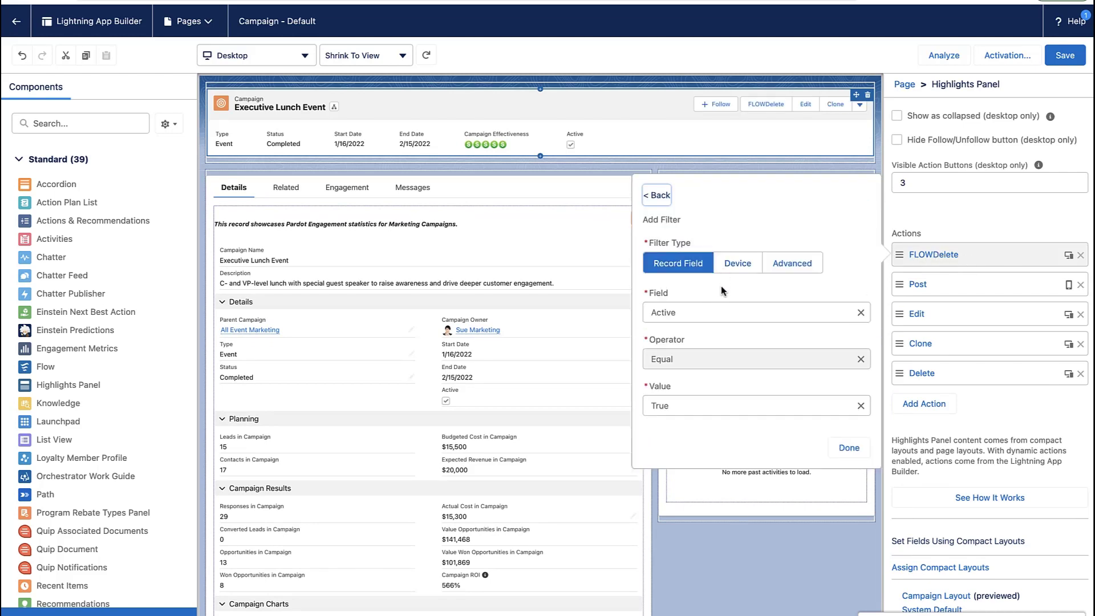
{"action": "left_click", "coordinate": [753, 312]}
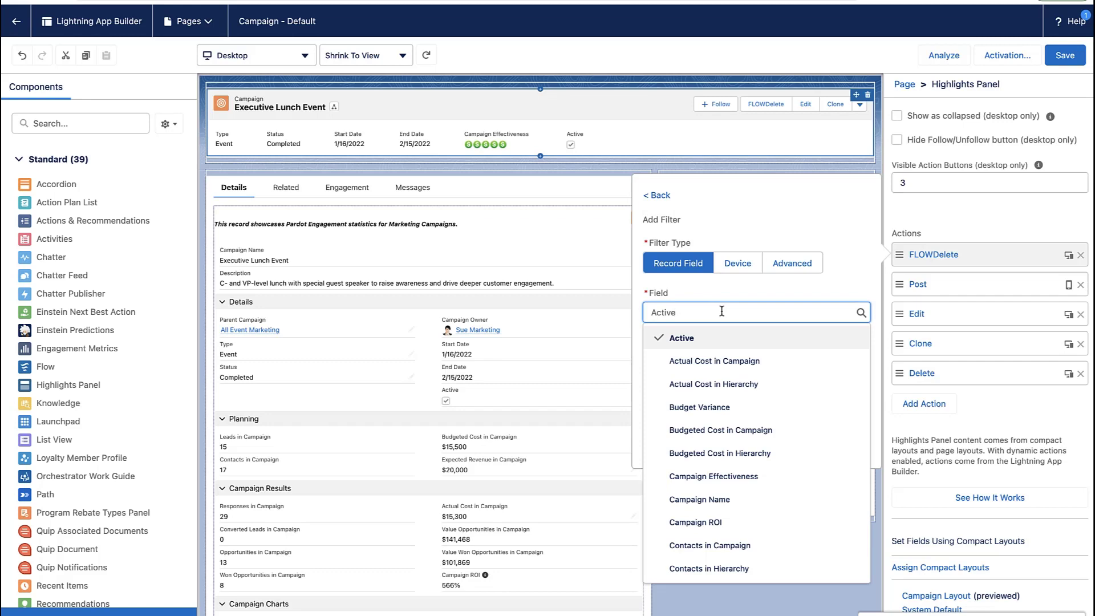
{"action": "type", "text": "number"}
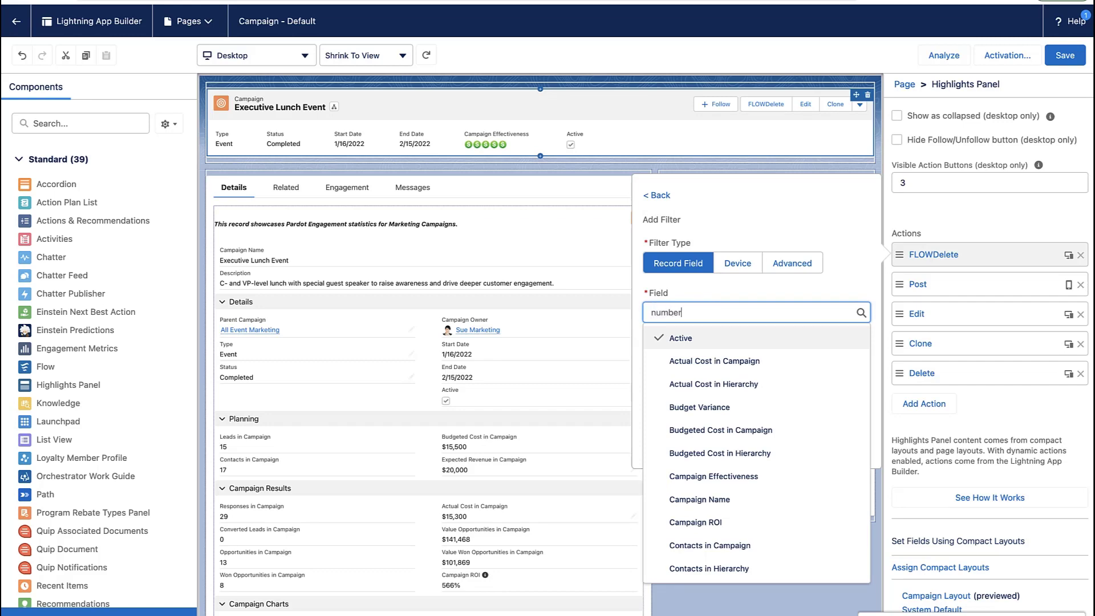
{"action": "type", "text": "number"}
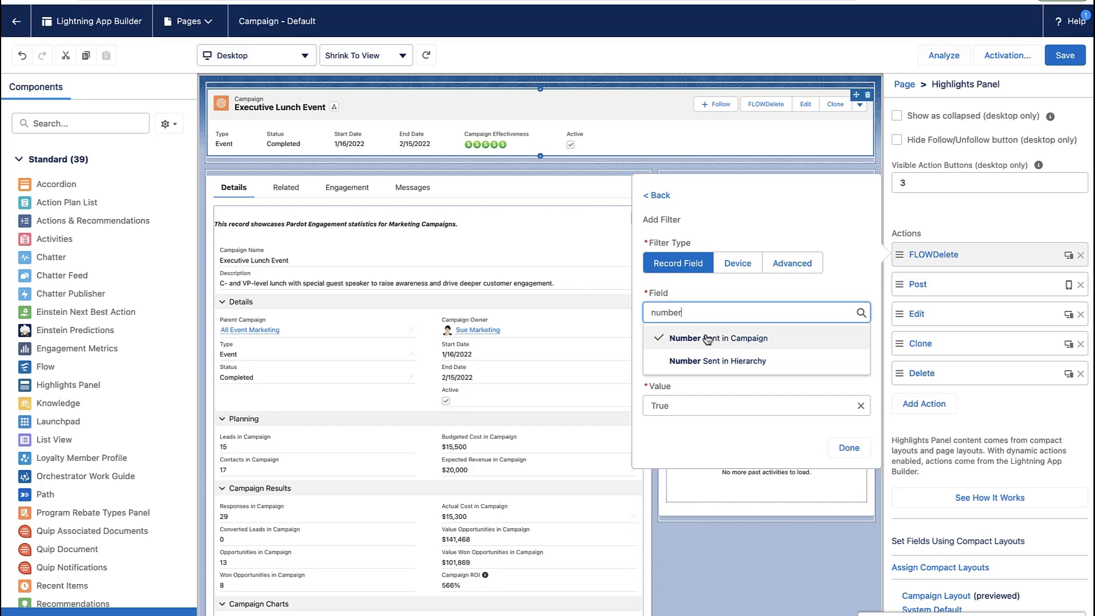
{"action": "left_click", "coordinate": [713, 338]}
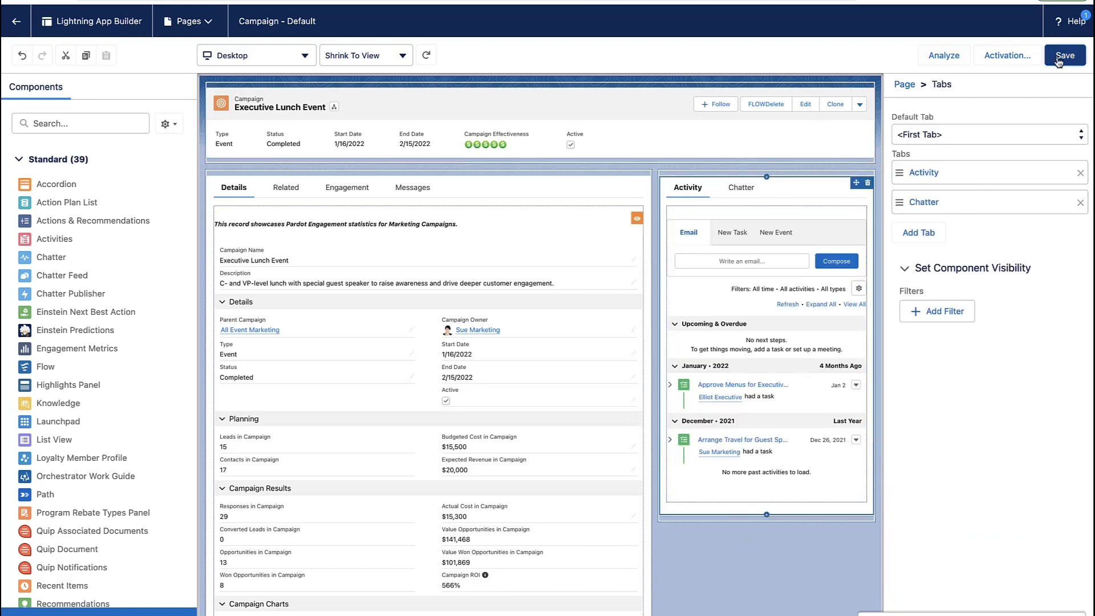
- Save the Campaign - Default page and go back to the Executive Lunch Event record
{"action": "left_click", "coordinate": [1063, 55]}
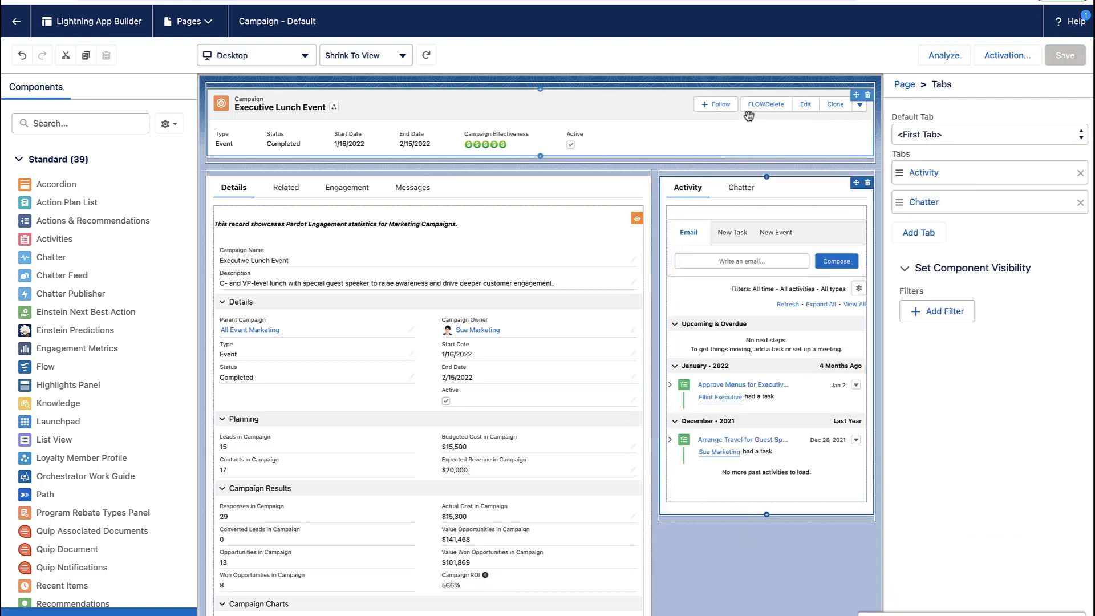
{"action": "left_click", "coordinate": [1064, 55]}
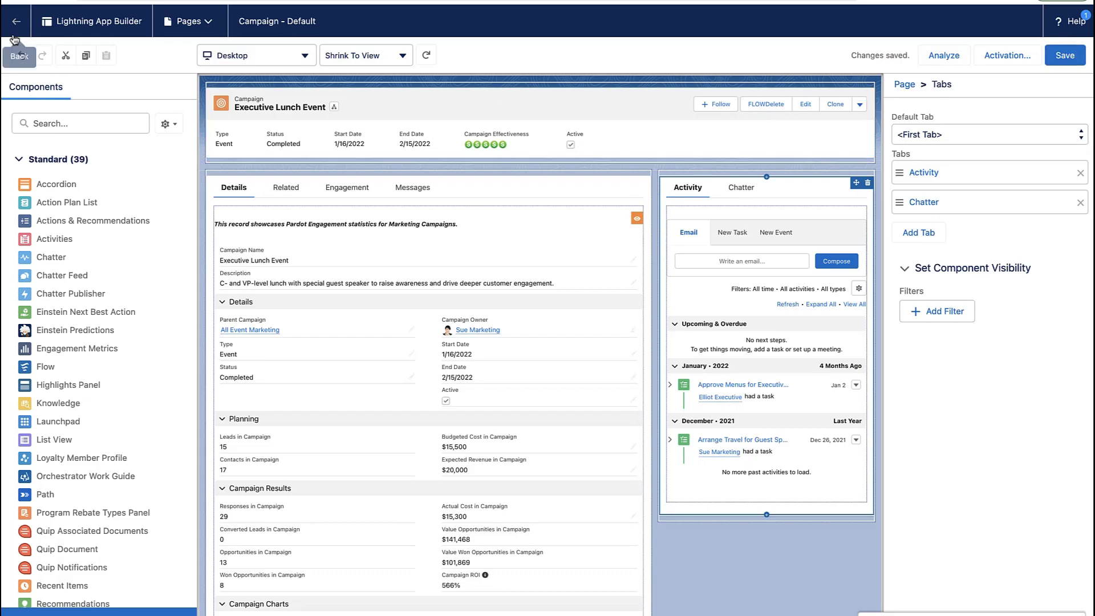
{"action": "left_click", "coordinate": [16, 21]}
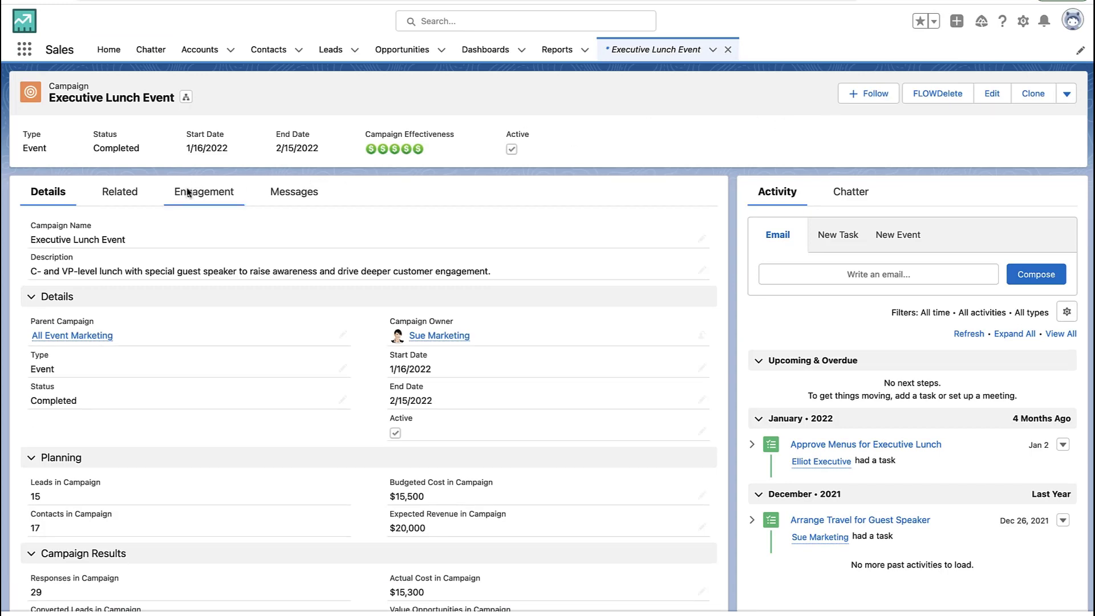
- Run FLOWDelete from the Executive Lunch Event Related tab and confirm deleting all campaign members
{"action": "left_click", "coordinate": [119, 192]}
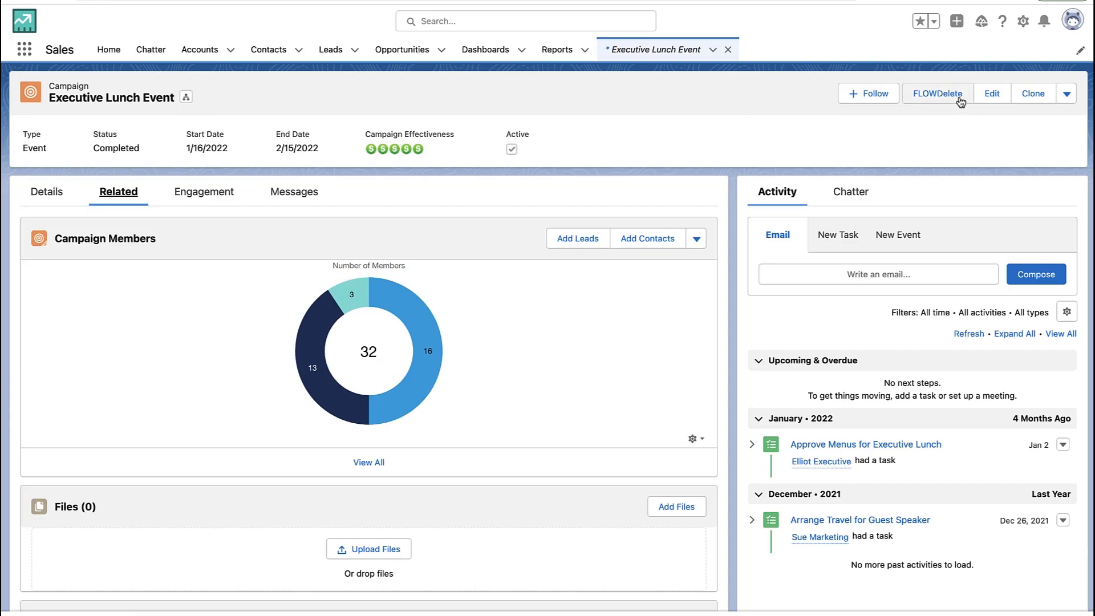
{"action": "left_click", "coordinate": [937, 93]}
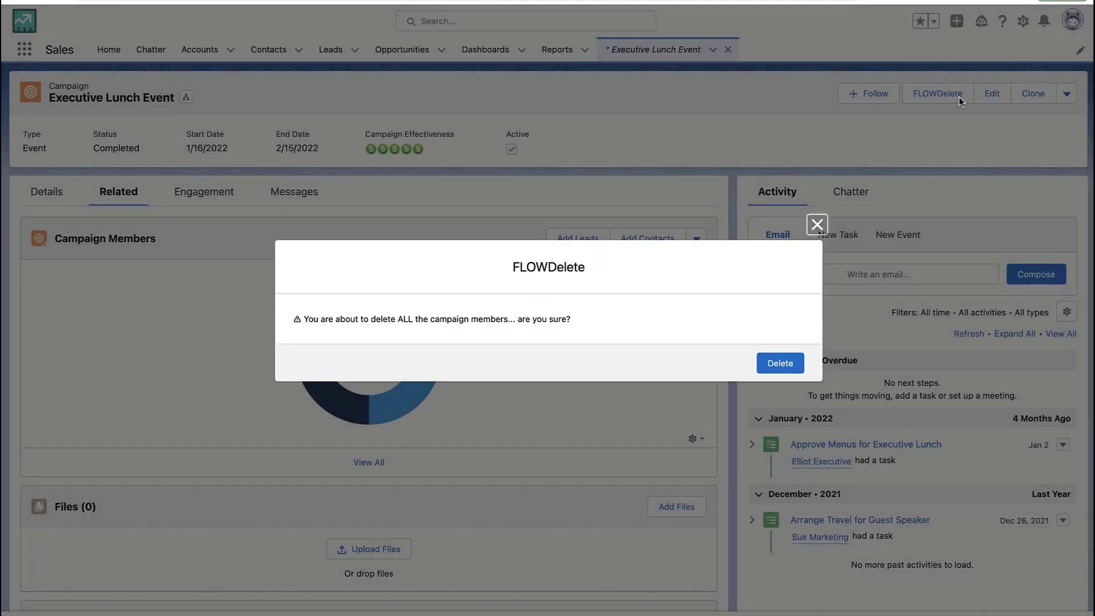
{"action": "mouse_move", "coordinate": [779, 363]}
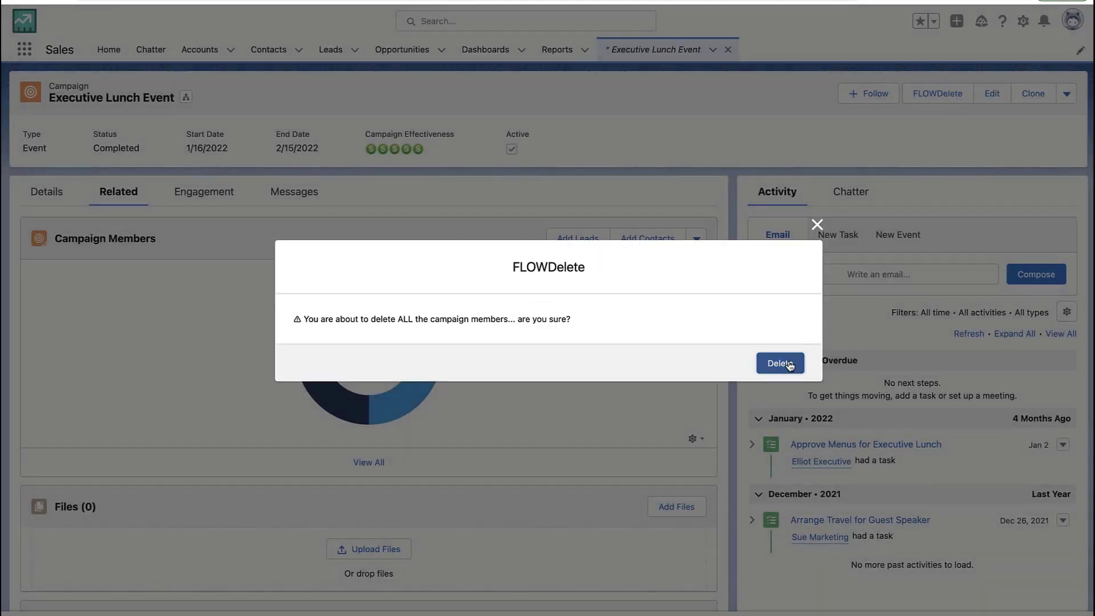
{"action": "left_click", "coordinate": [779, 362]}
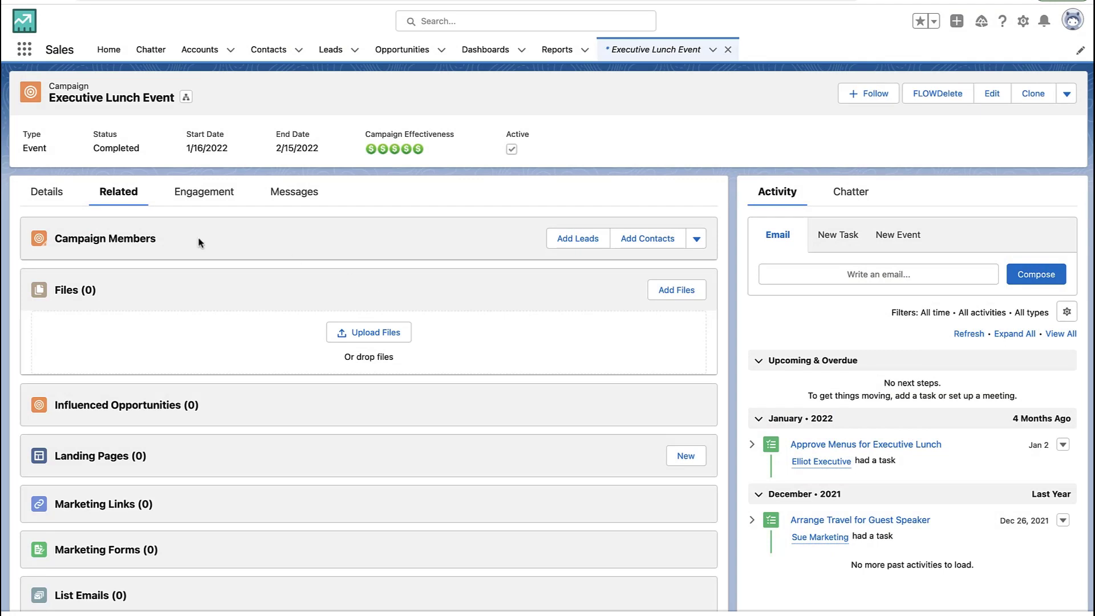
{"action": "mouse_move", "coordinate": [133, 233]}
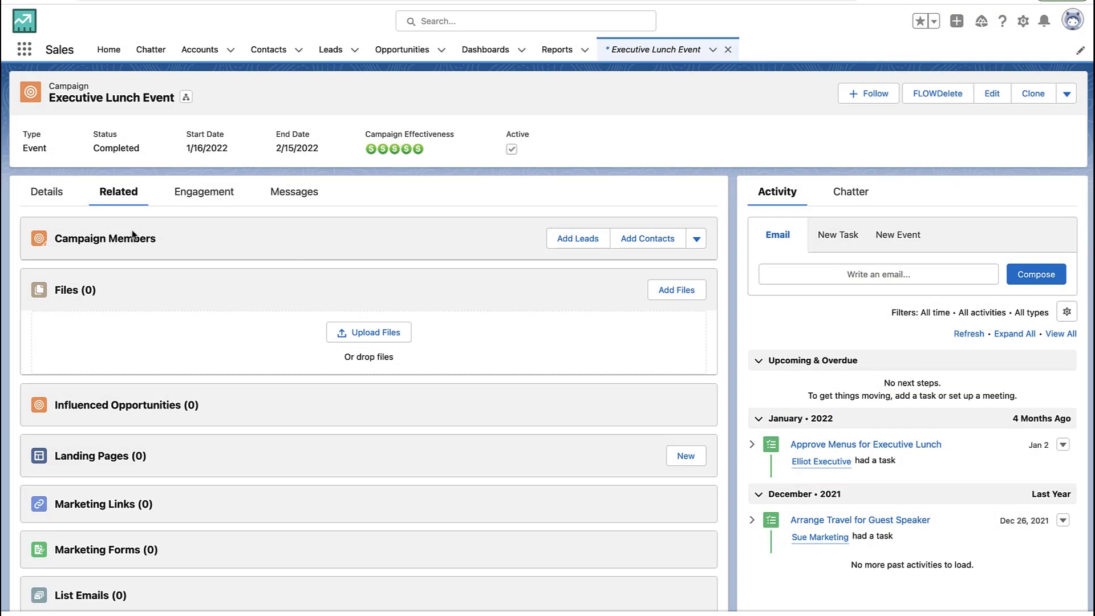